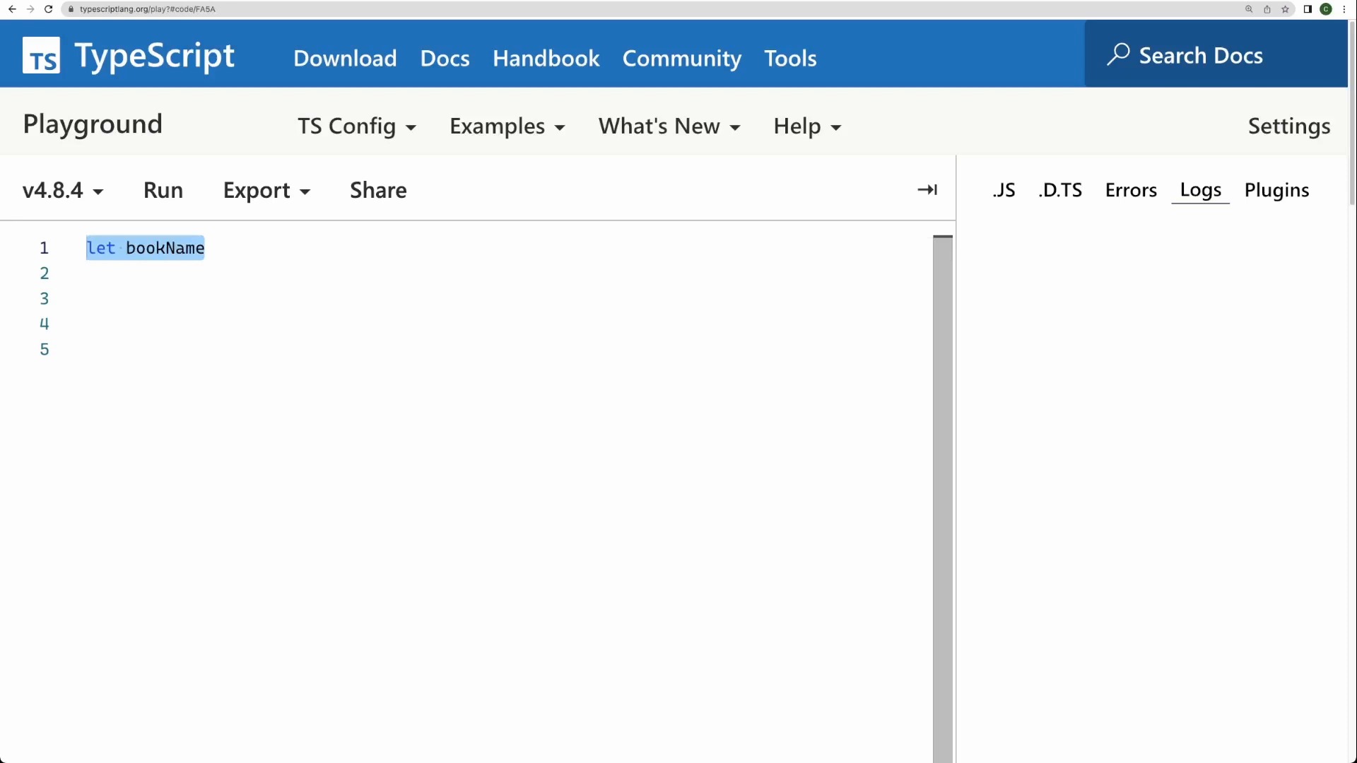
# Declare bookName "MySQL" and bookAuthor "Codamigo" strings, a logging read() function, and call read()
pyautogui.write(':string = "MySQL";')
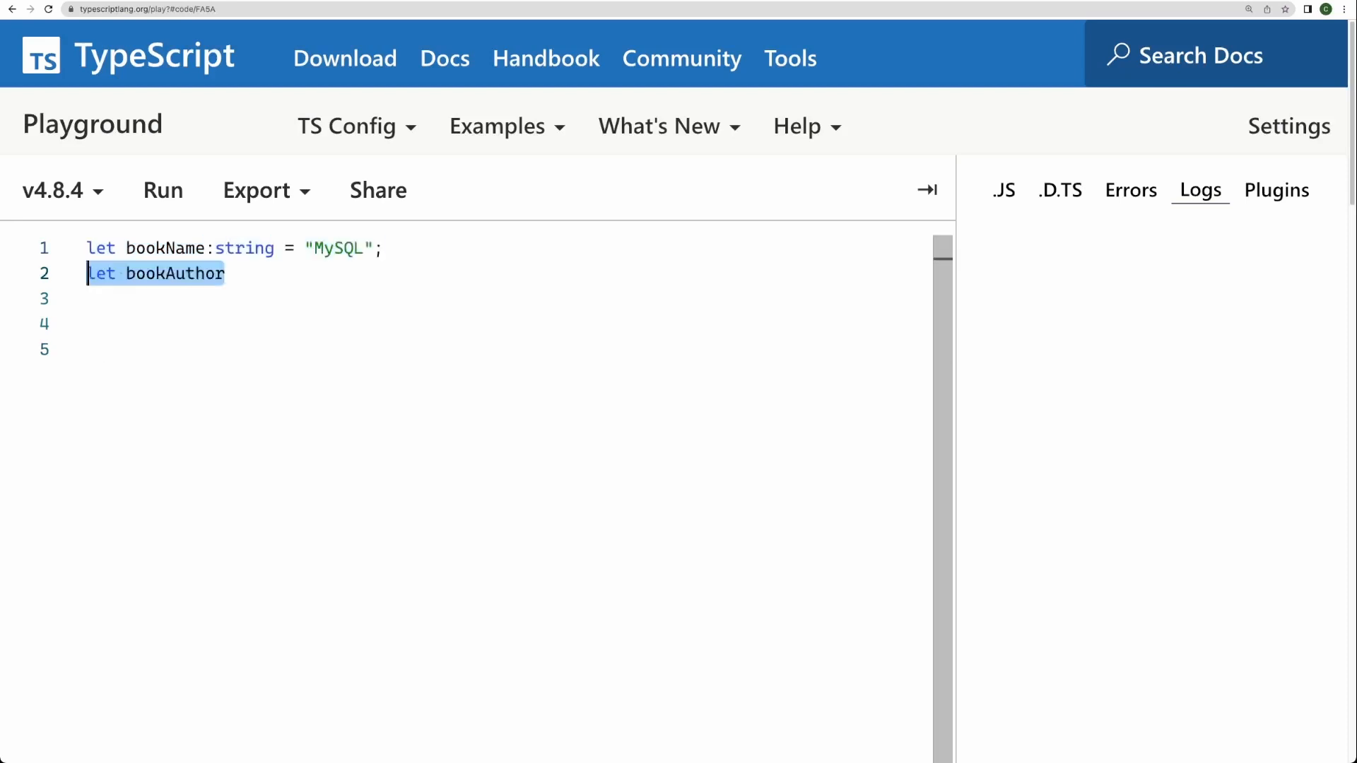
pyautogui.write(':string = "Codamigo";')
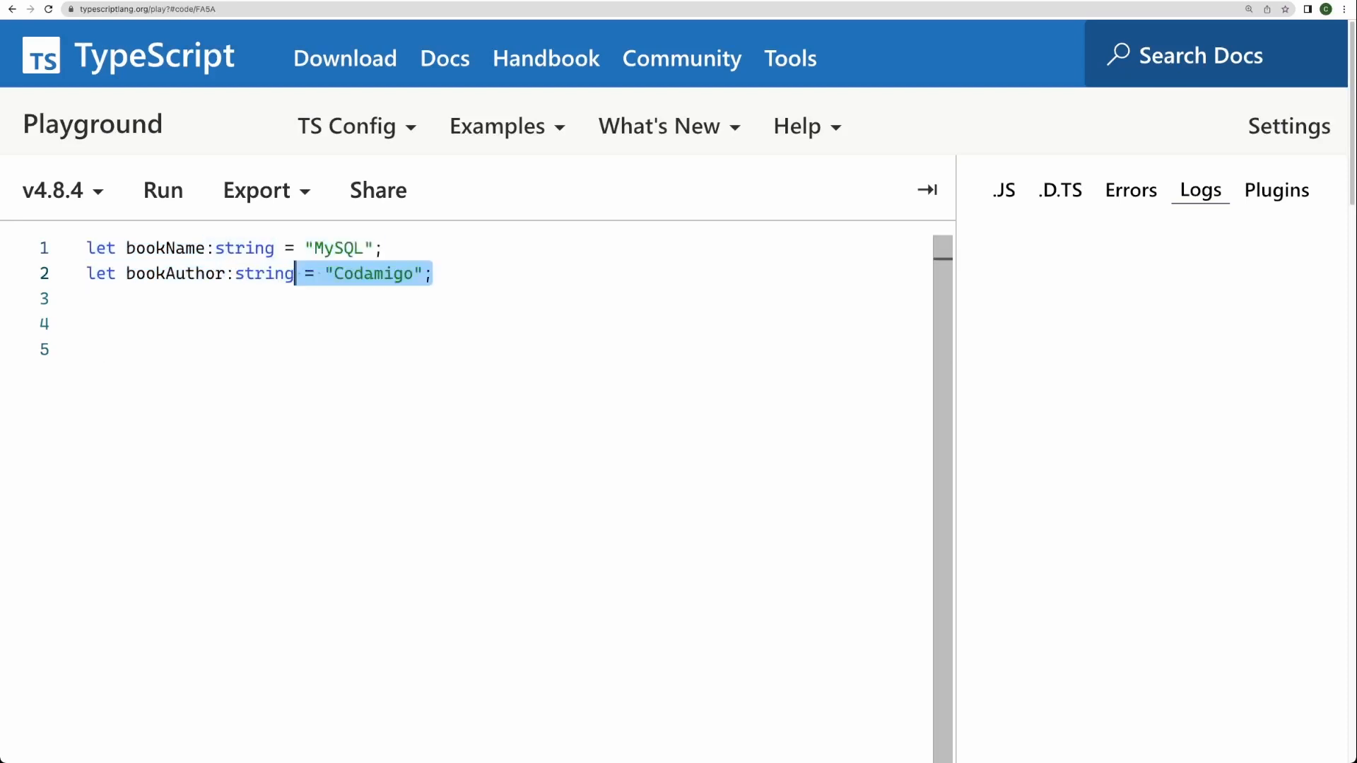
pyautogui.write('function read() {')
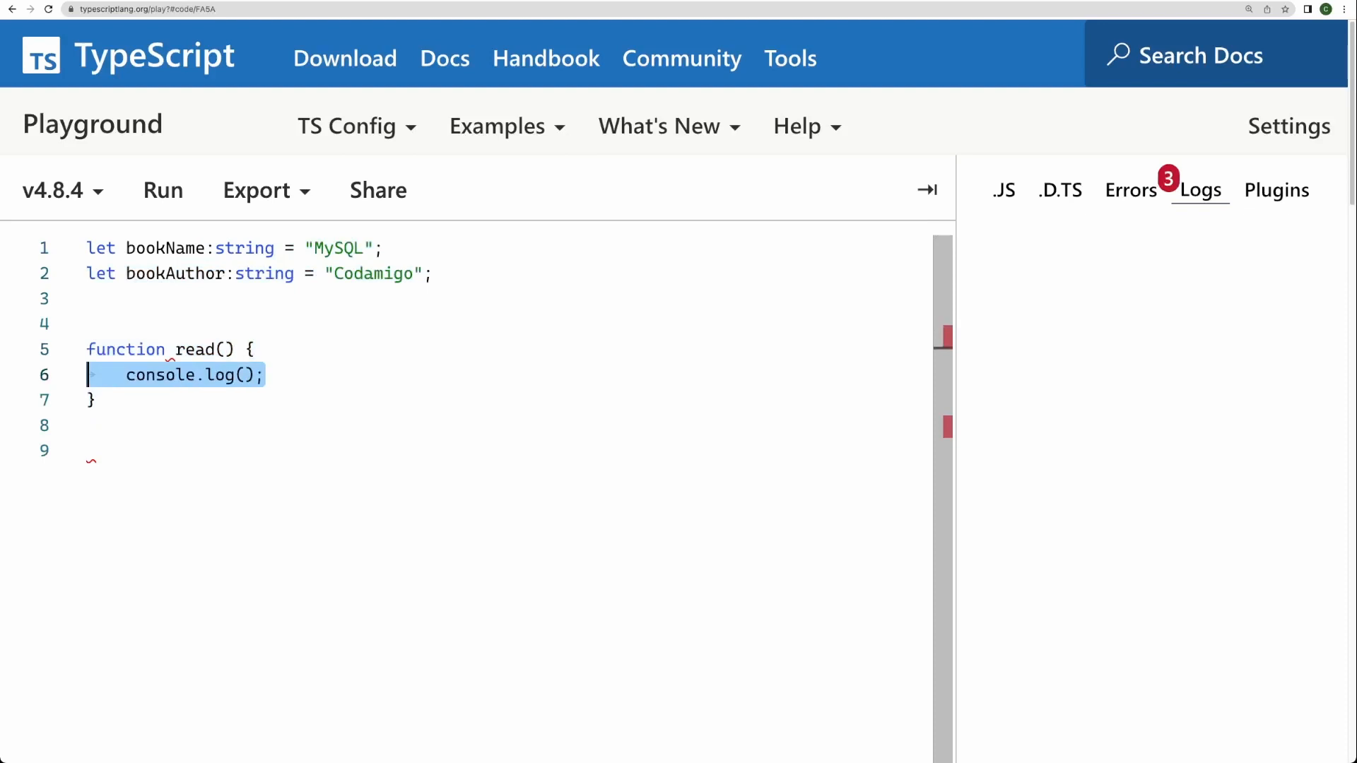
pyautogui.write("`Hi, I'm reading`")
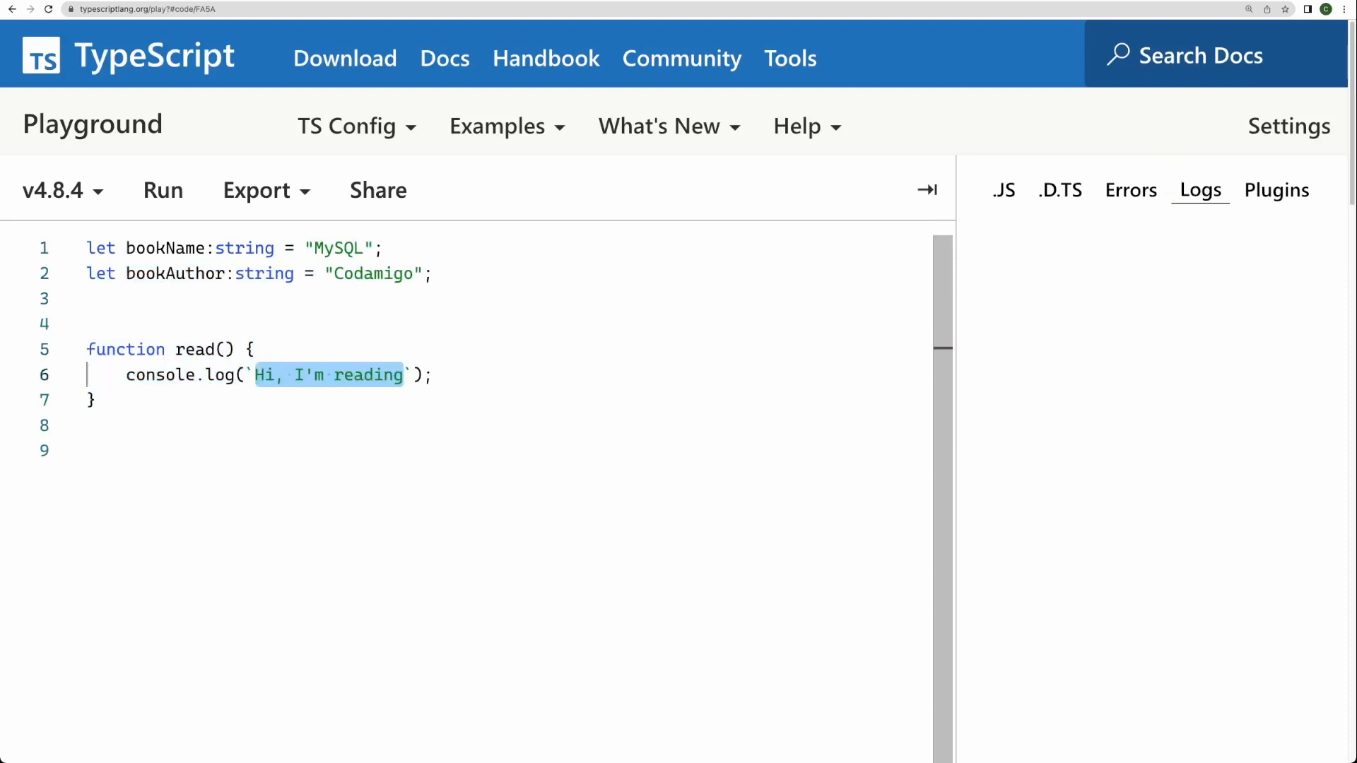
pyautogui.write('${bookName} by ${bookAuthor}')
pyautogui.click(509, 450)
pyautogui.write('read();')
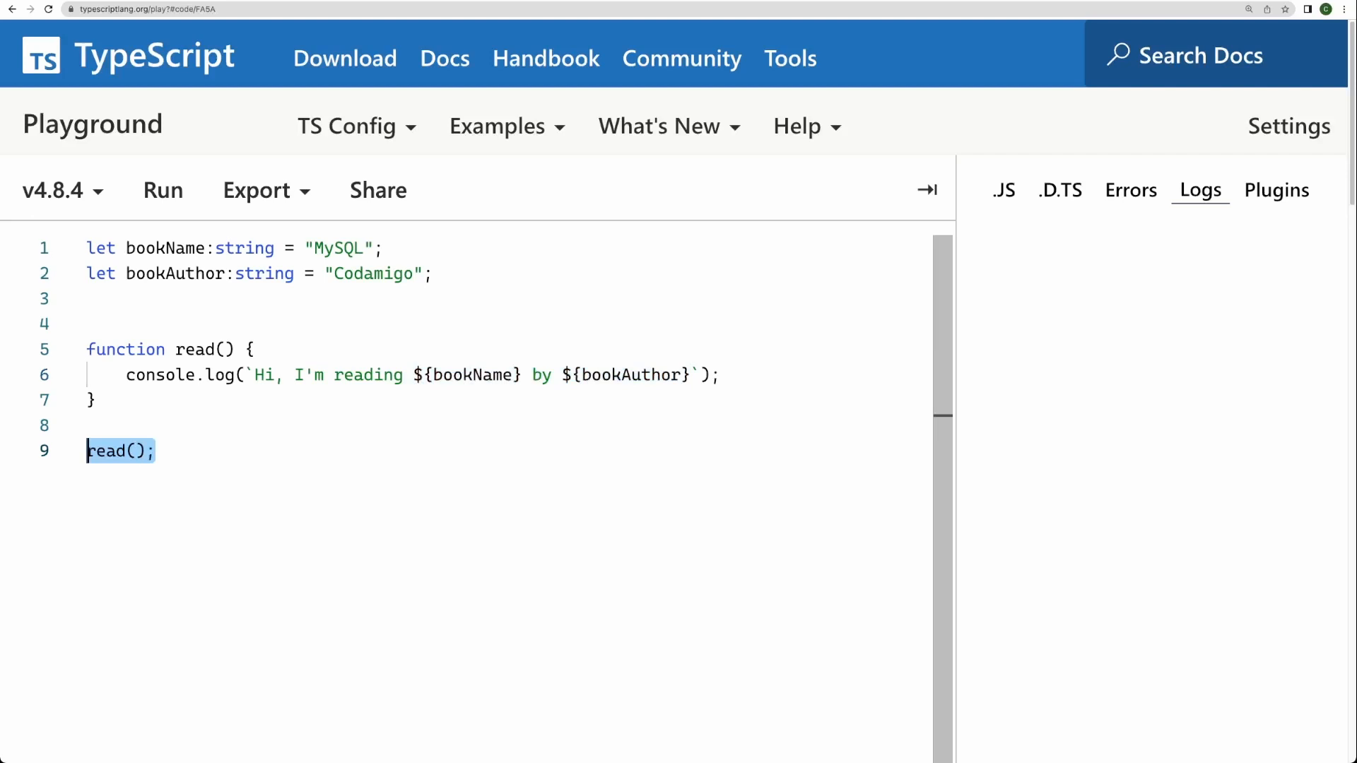
pyautogui.click(152, 451)
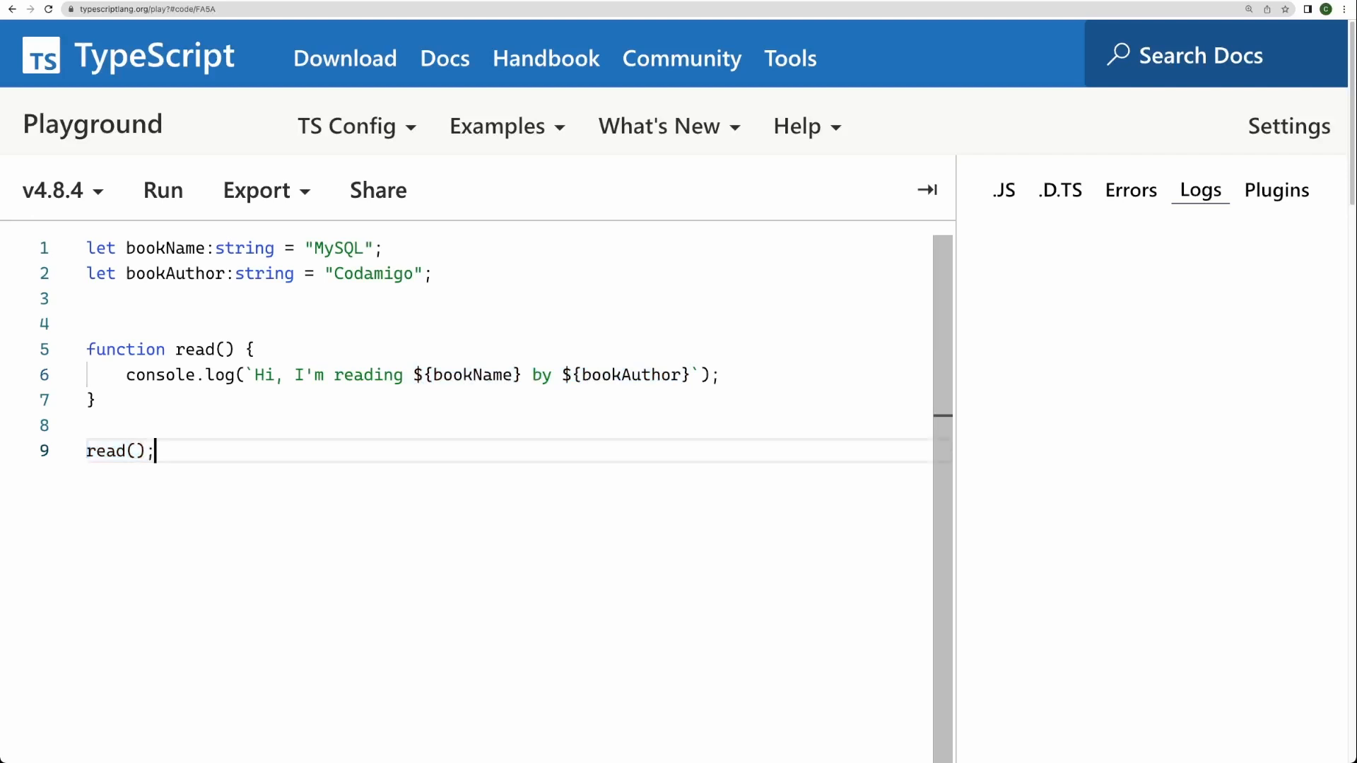
# Run the code to log "Hi, I'm reading MySQL by Codamigo"
pyautogui.click(162, 190)
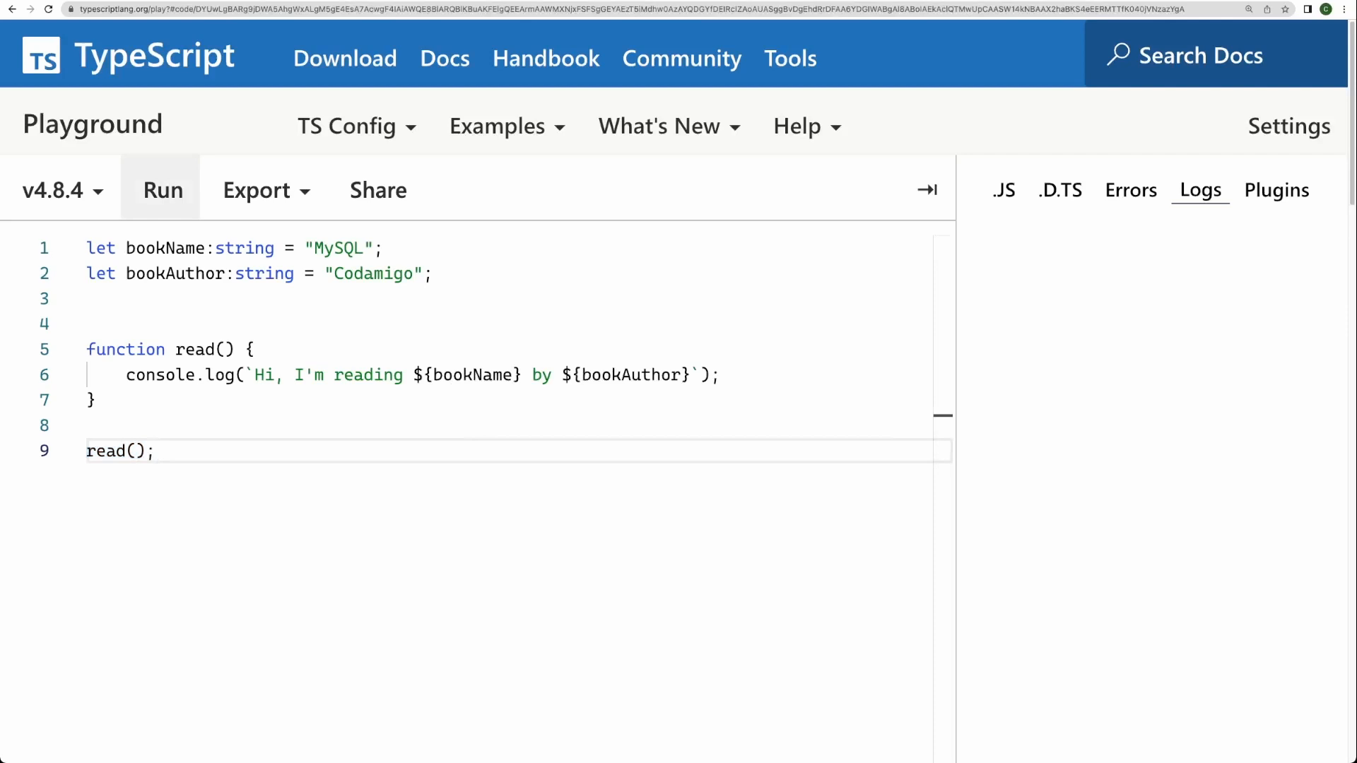
pyautogui.click(162, 190)
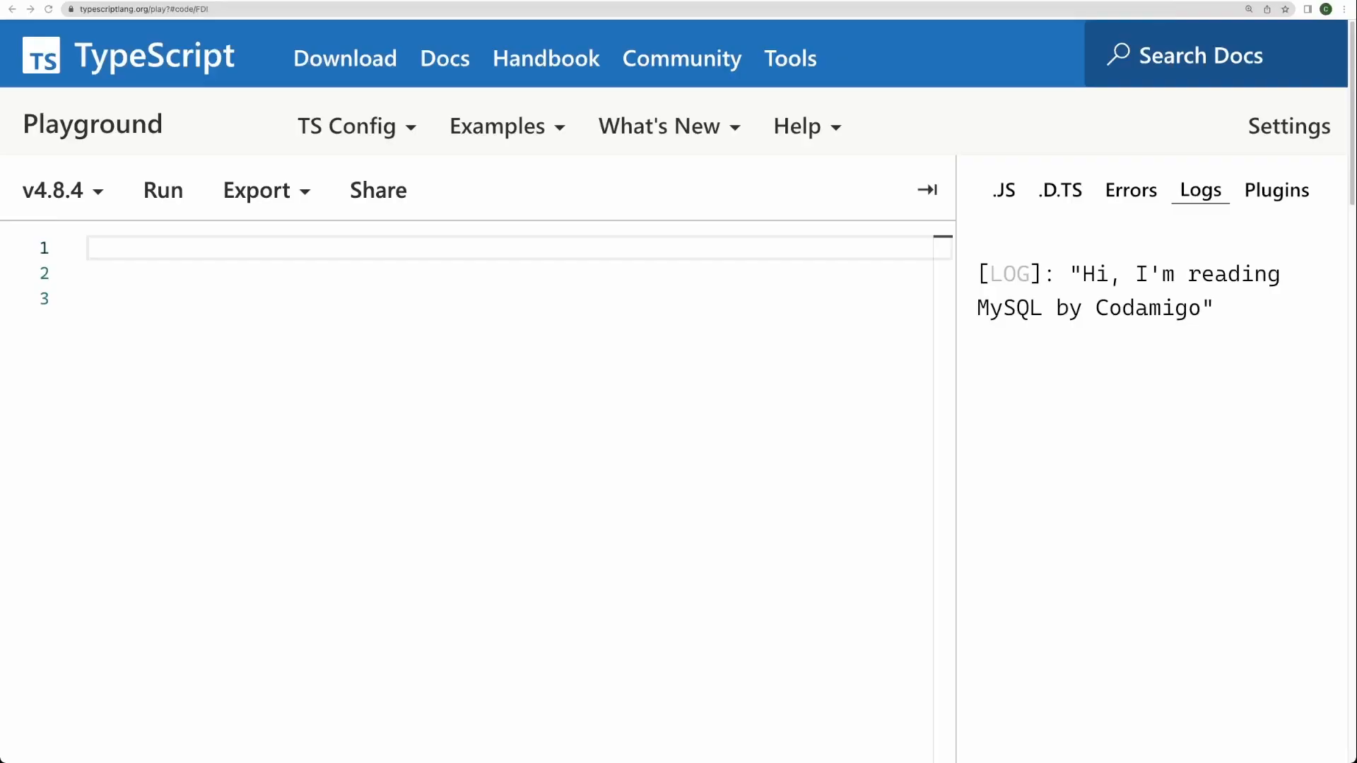
# Write a book object with bookName "MySQL", bookAuthor "Codamigo", a this-based read method, and book.read()
pyautogui.write('const')
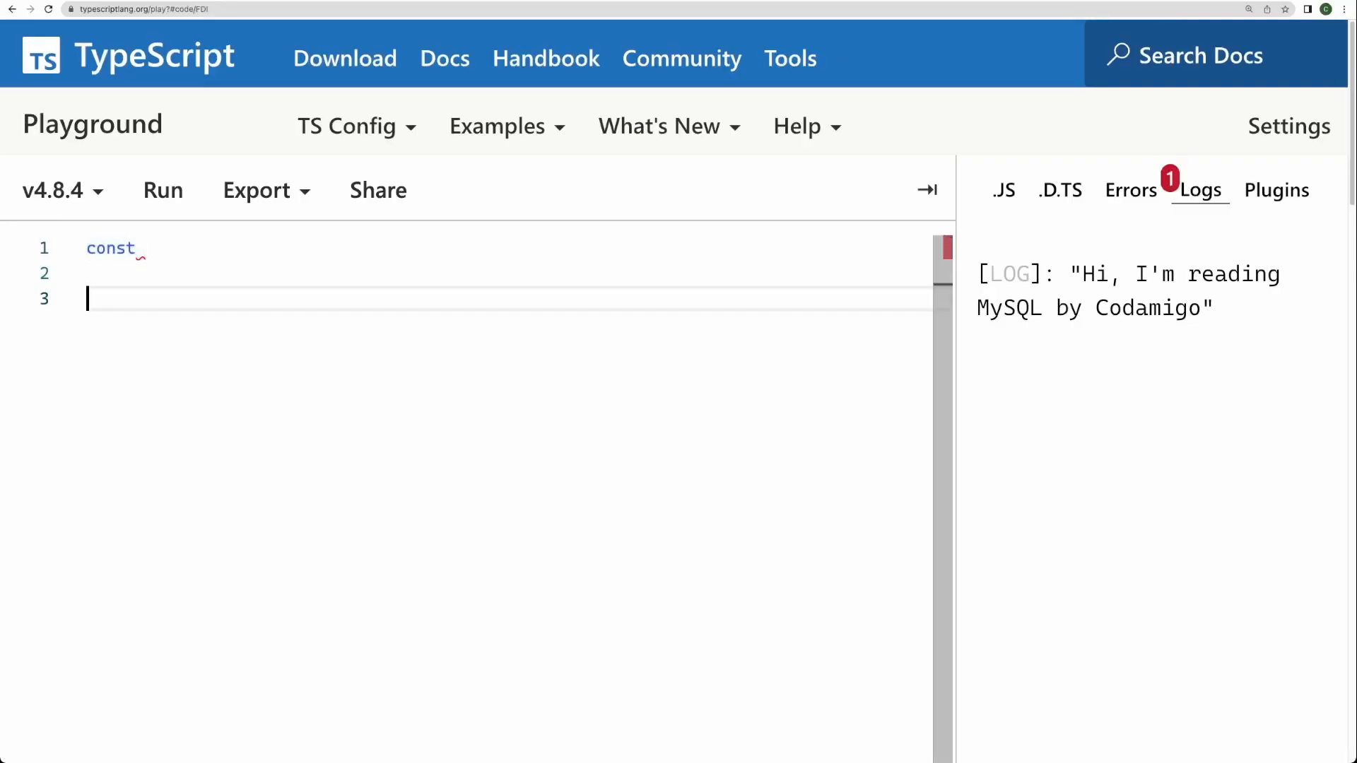
pyautogui.write('book = {')
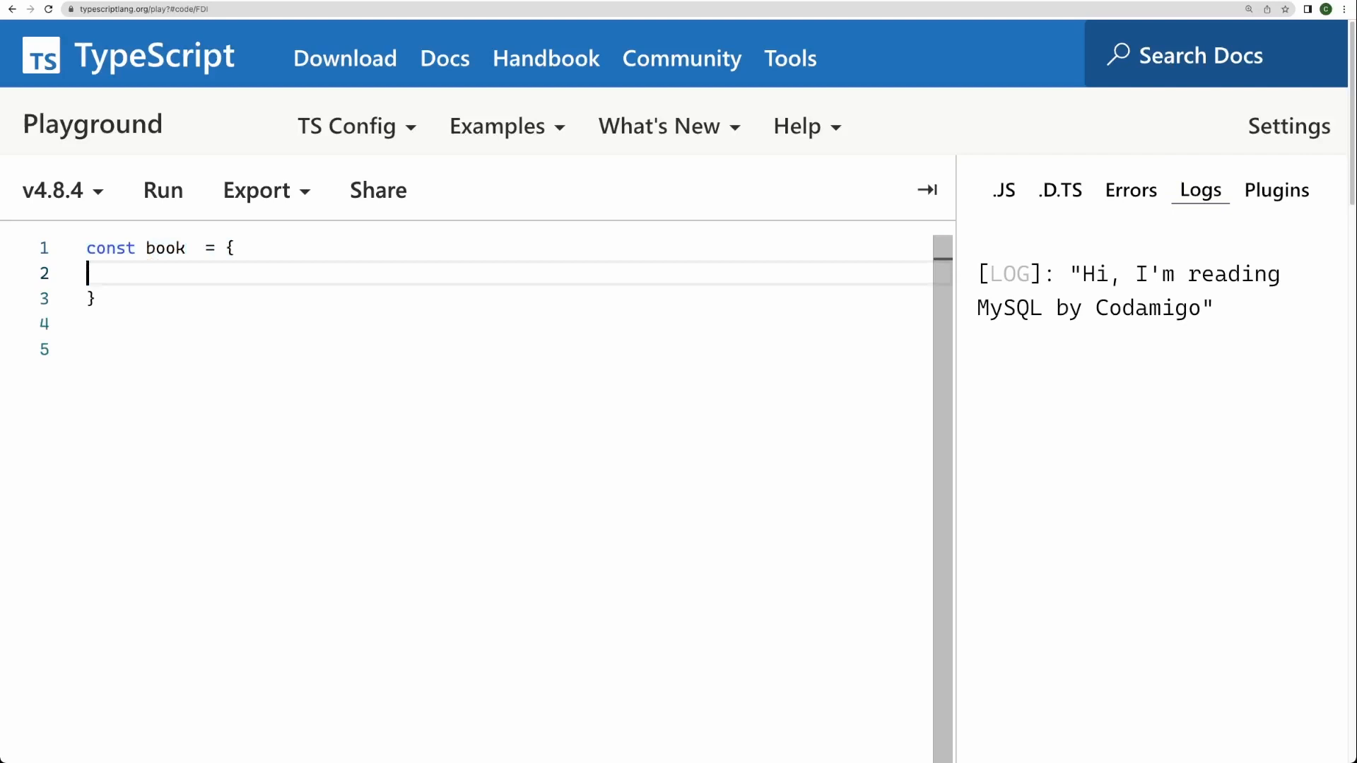
pyautogui.write('bookName: "MySQL",')
pyautogui.write('bookAuthor')
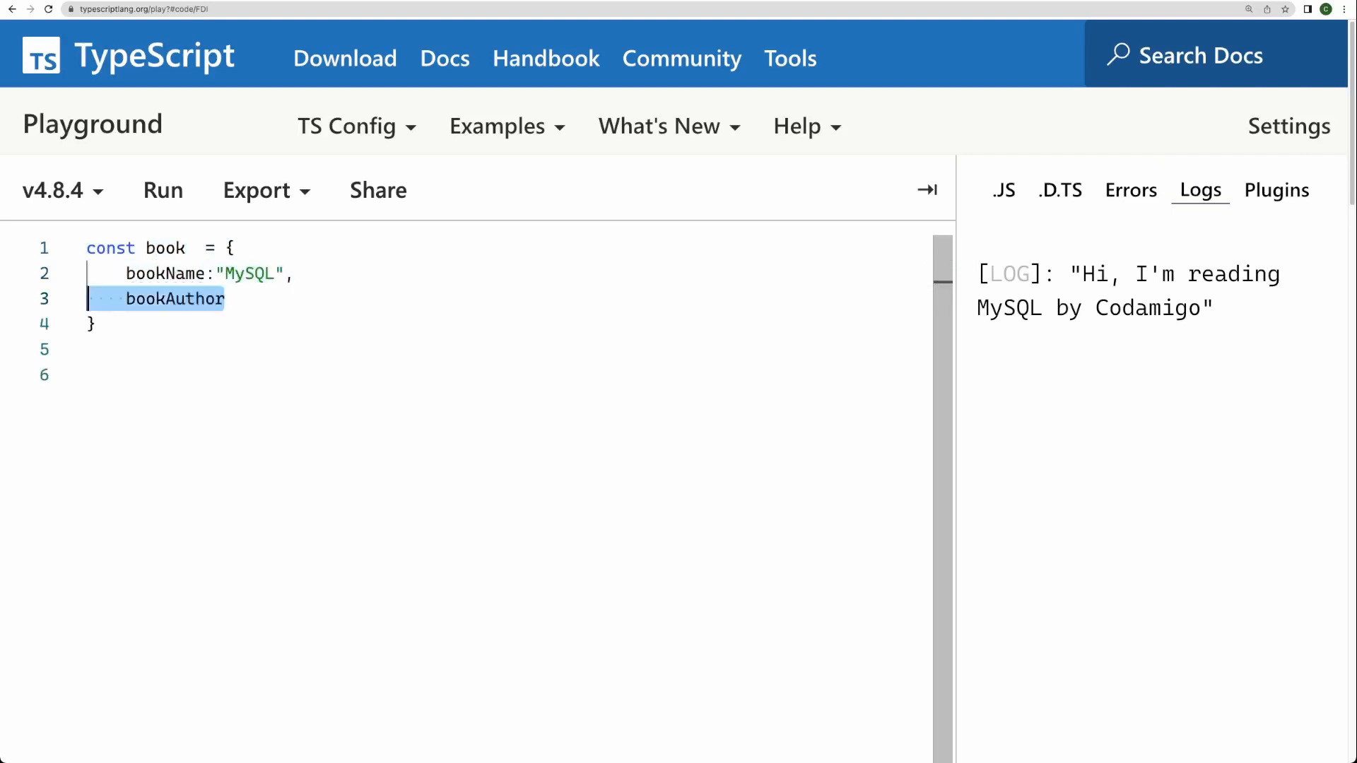
pyautogui.write(': "Codamigo",')
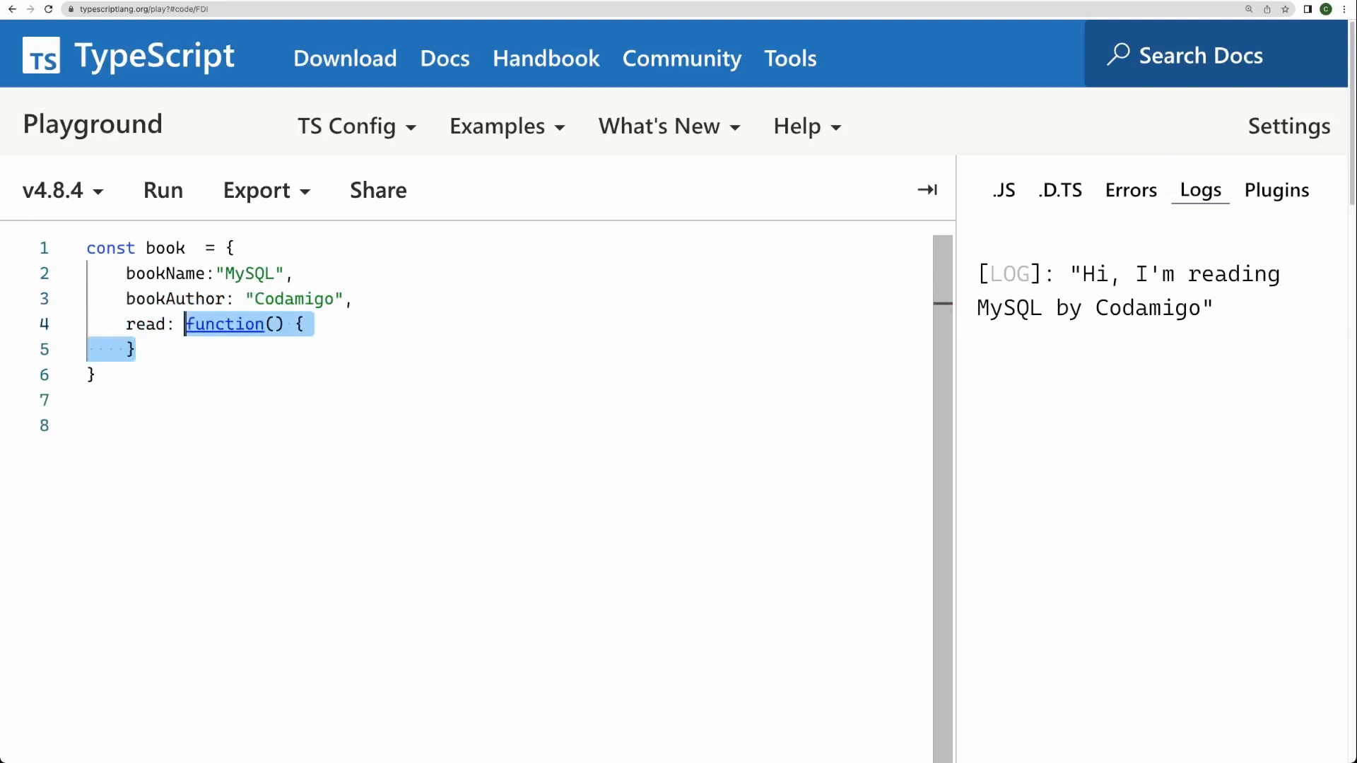
pyautogui.write("console.log(`Hi, I'm reading `);")
pyautogui.write('book')
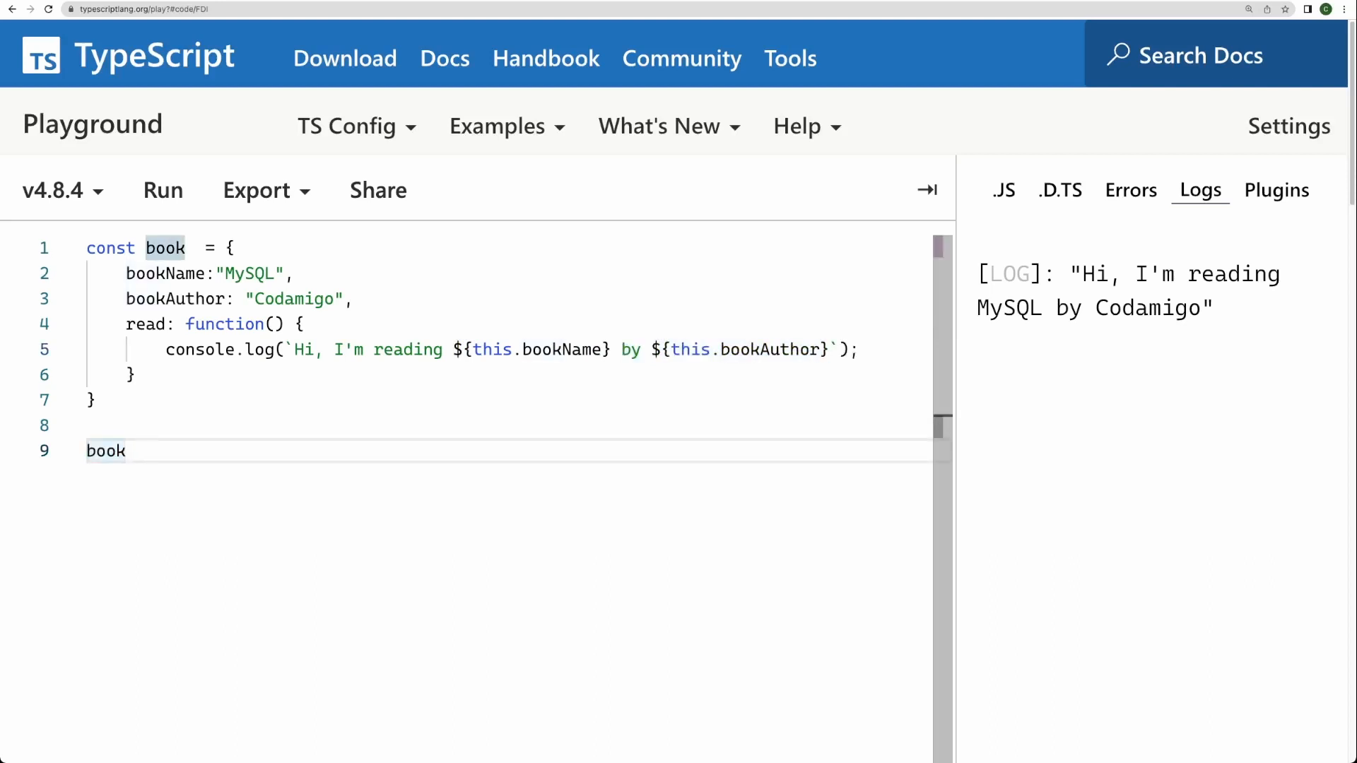
pyautogui.write('.read();')
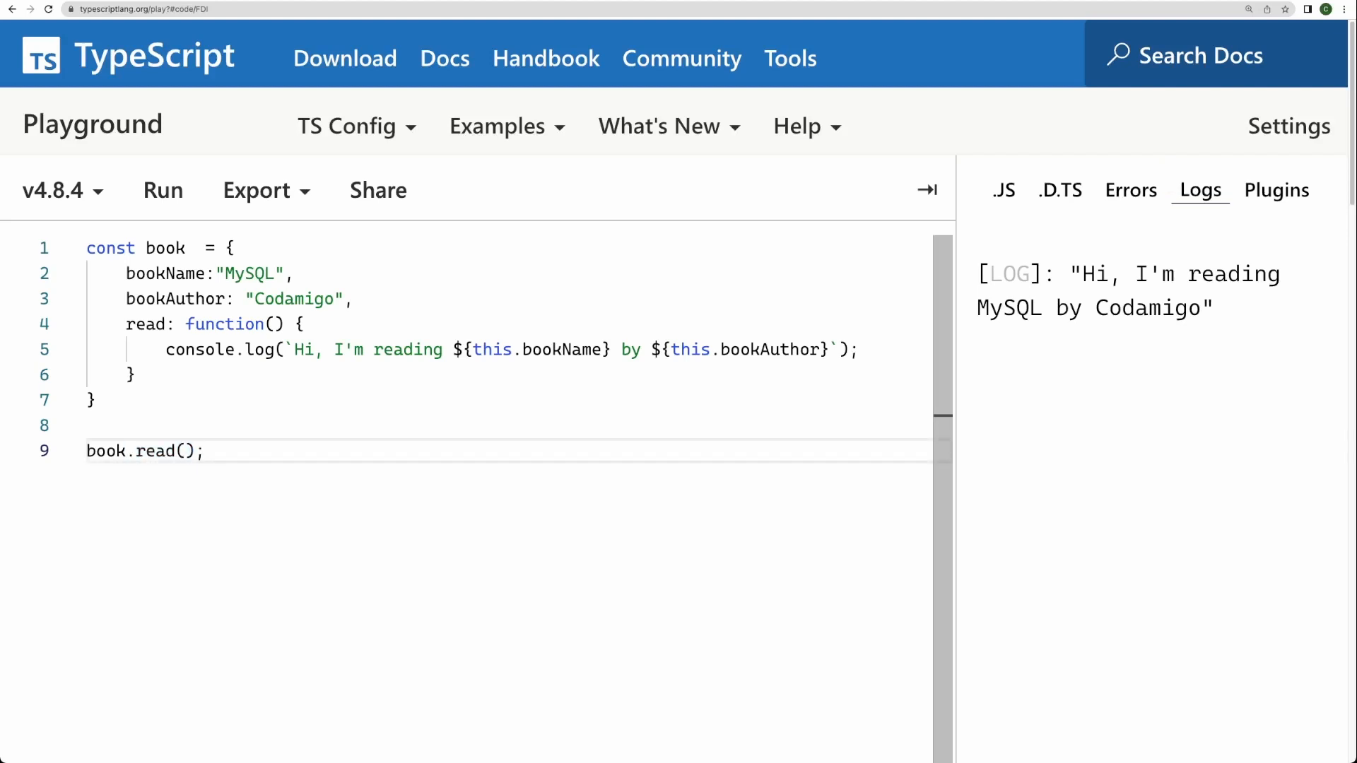
# Run book.read() to log the MySQL message again, then select the object's lines
pyautogui.click(162, 190)
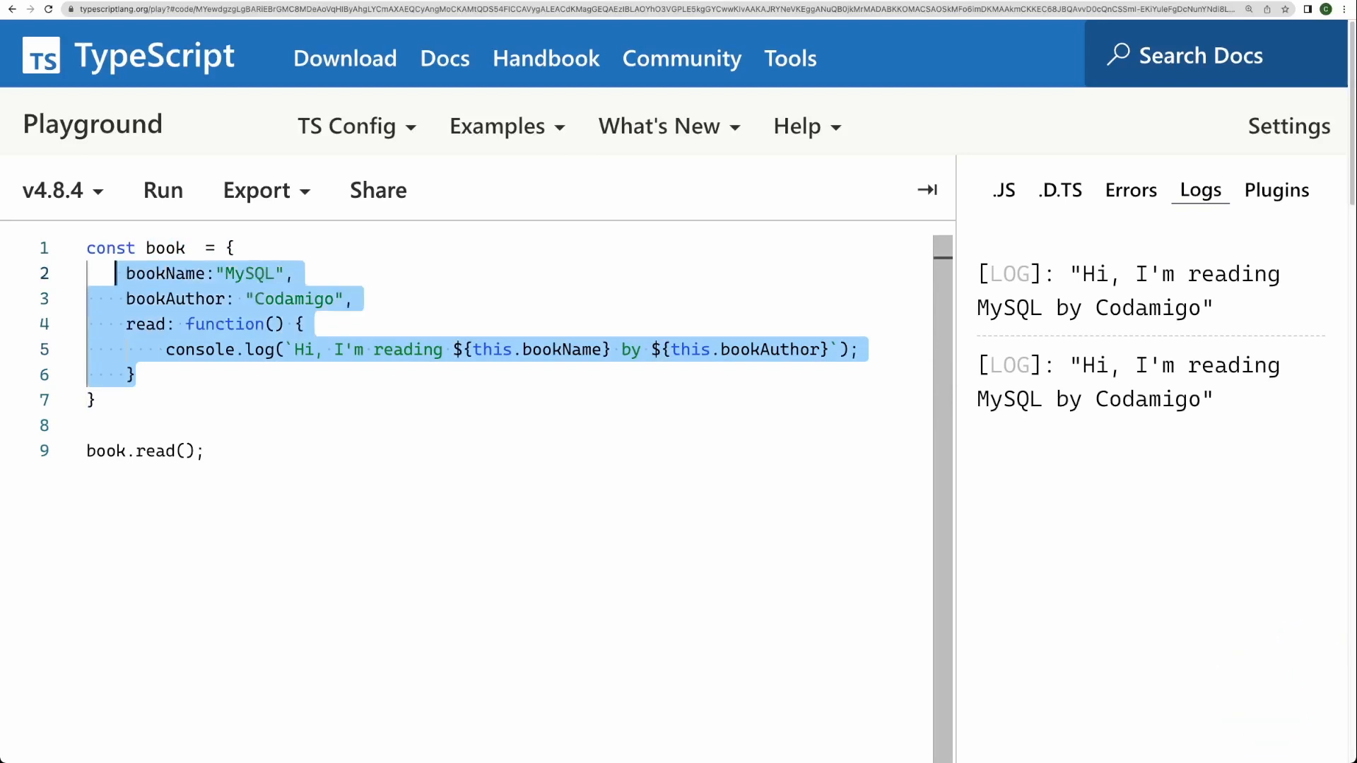
pyautogui.click(202, 451)
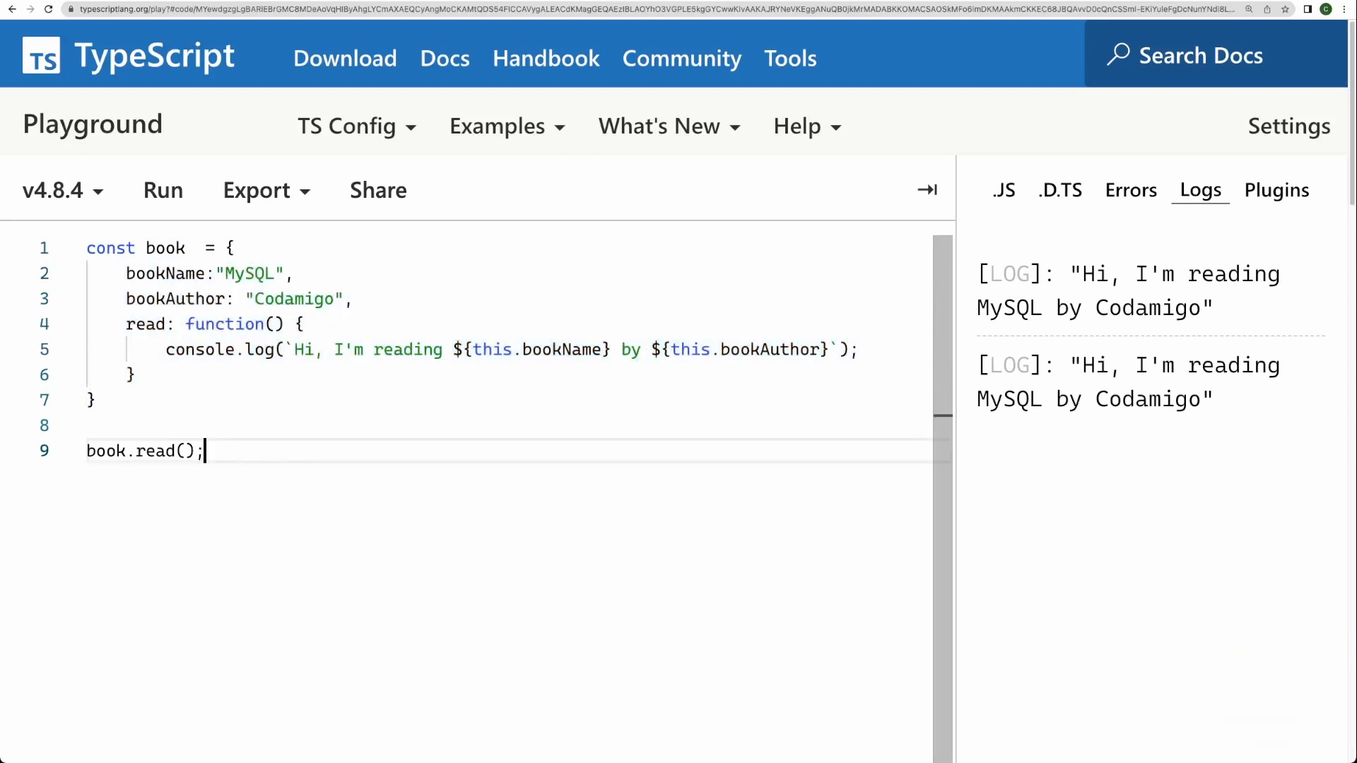
pyautogui.doubleClick(104, 451)
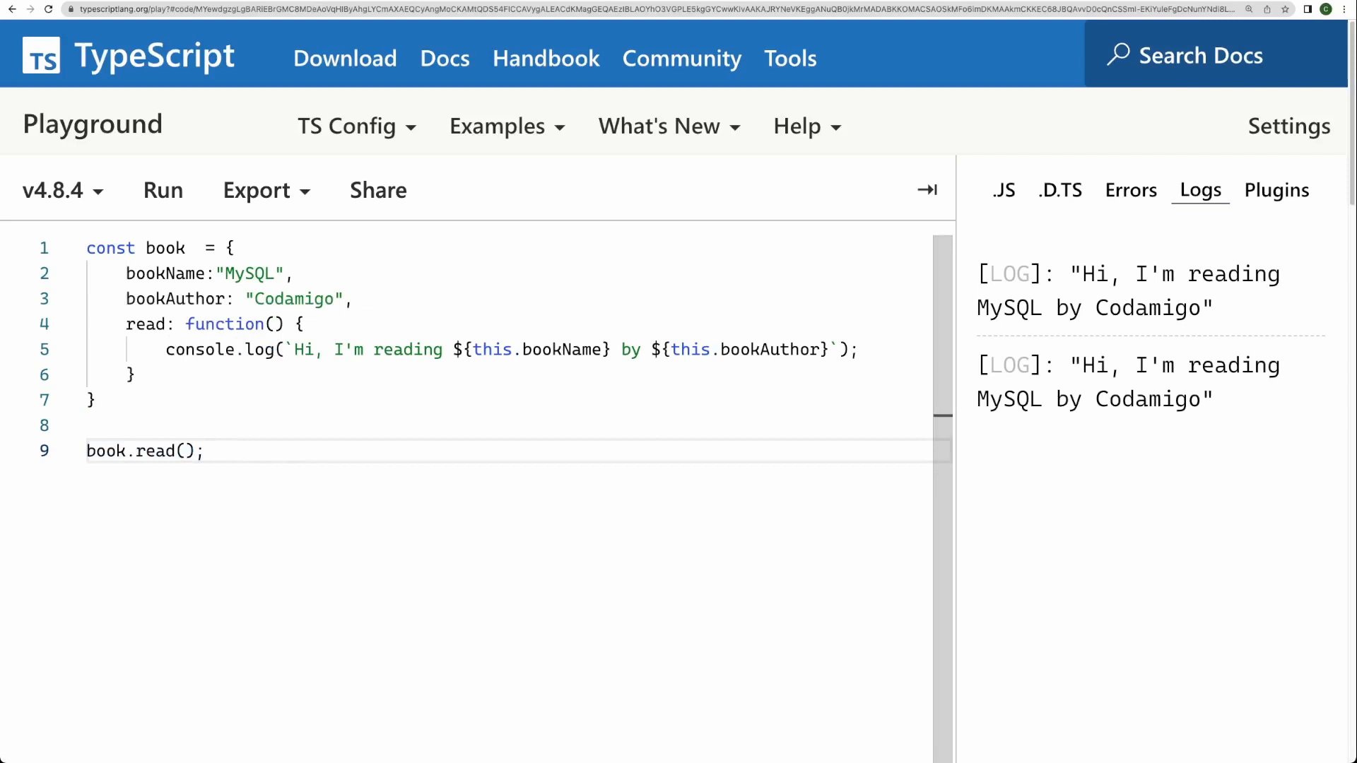
pyautogui.click(203, 451)
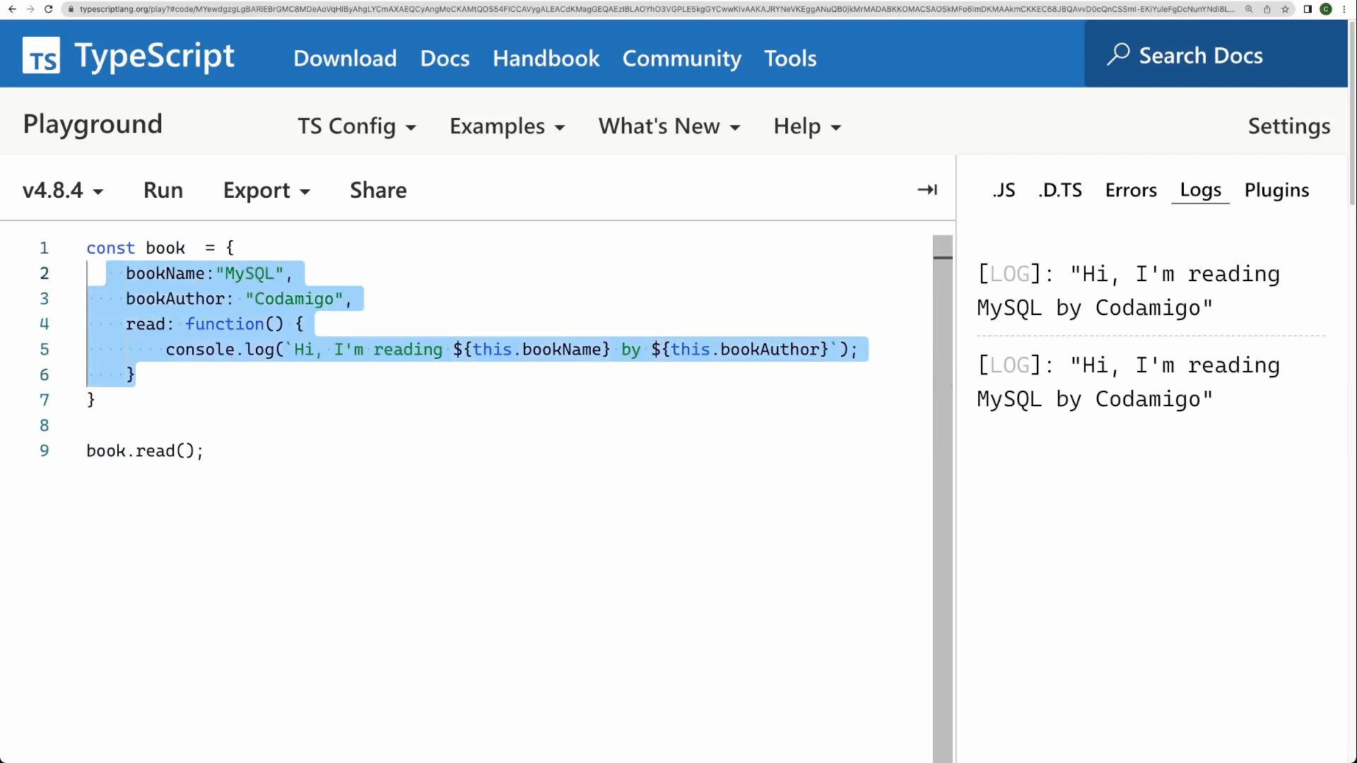
pyautogui.click(92, 399)
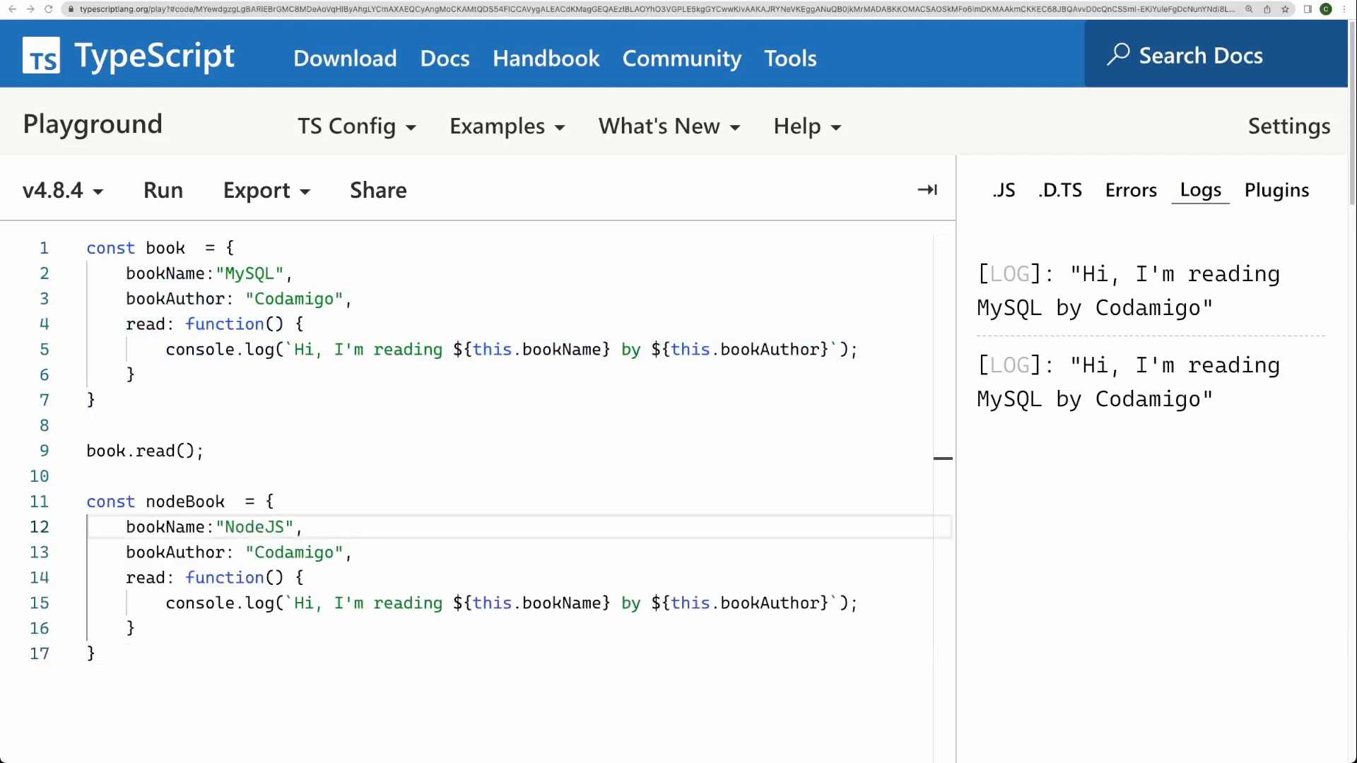
# Add a nodeBook copy with bookName "NodeJS" and nodeBook.read(), then run it
pyautogui.scroll(-3)
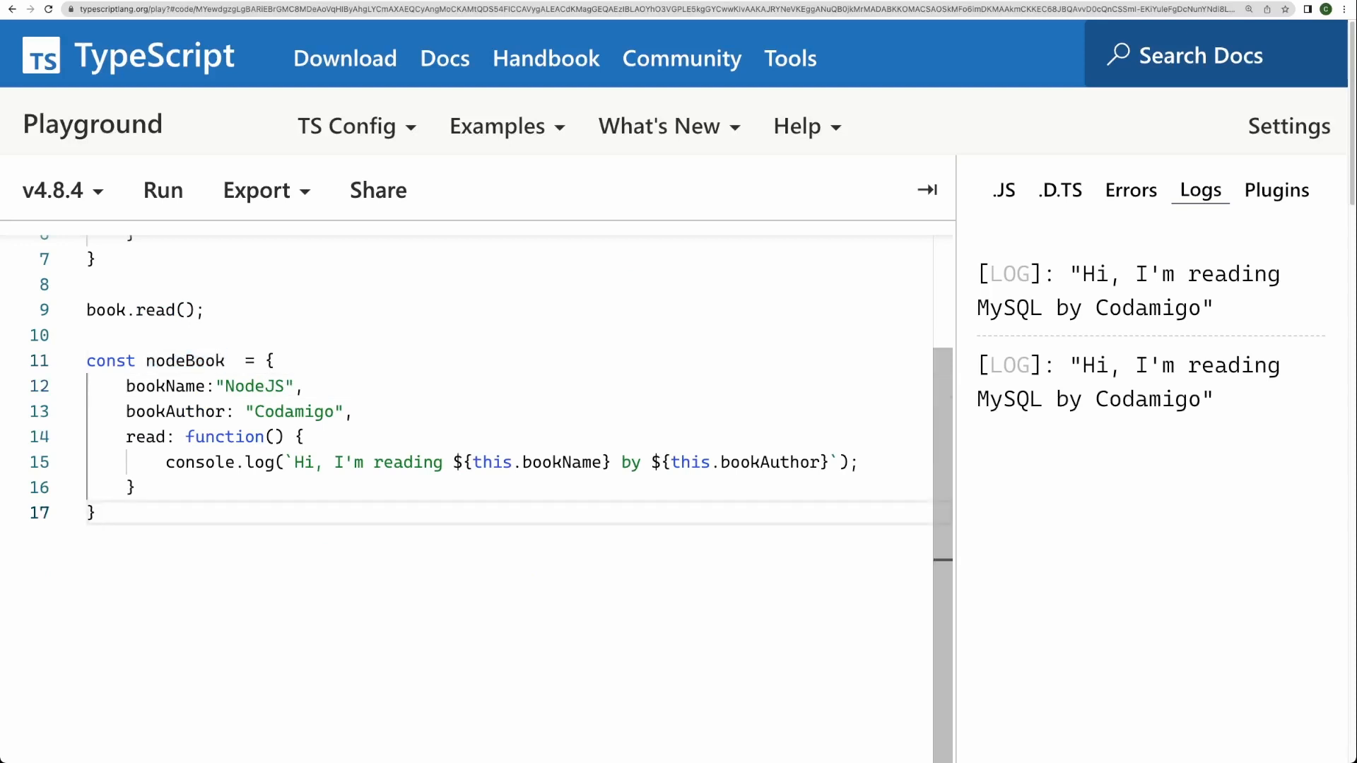
pyautogui.write('nodeBook.read();')
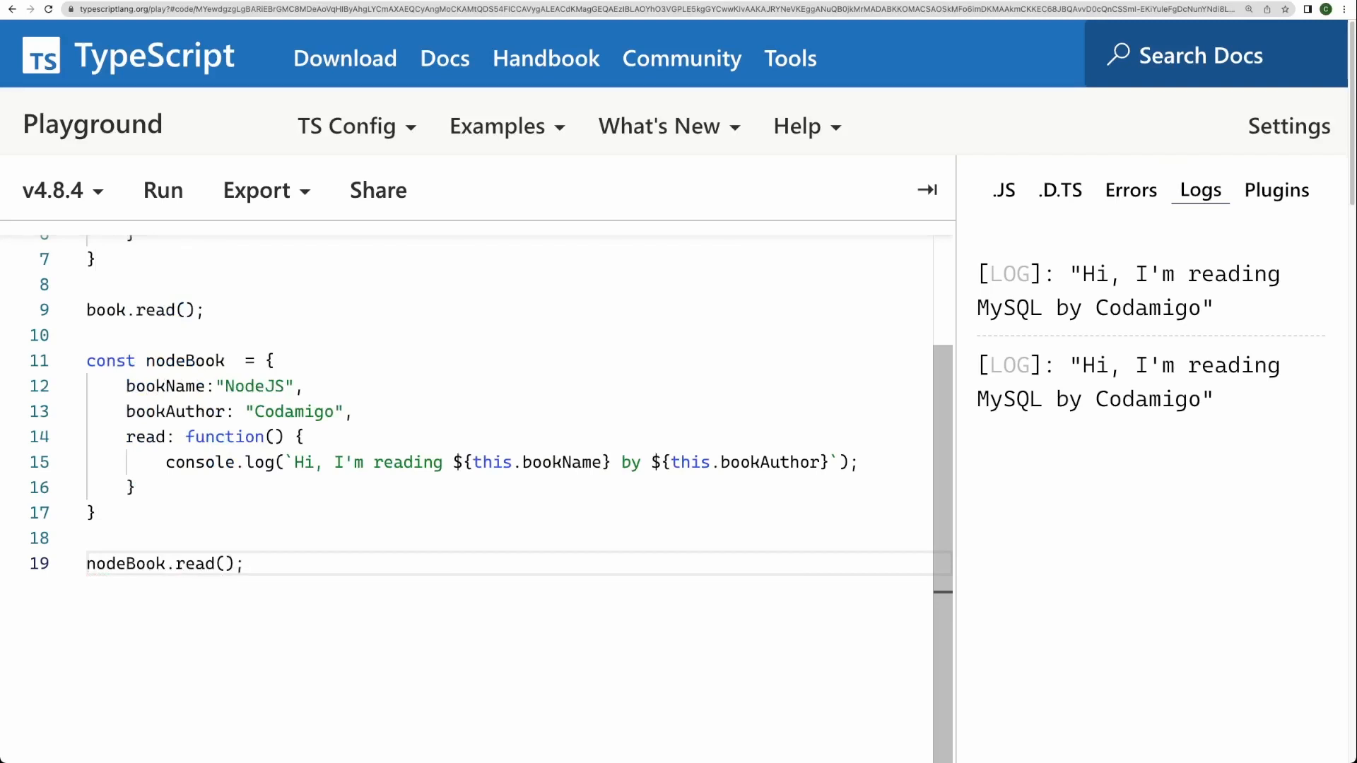
pyautogui.click(163, 190)
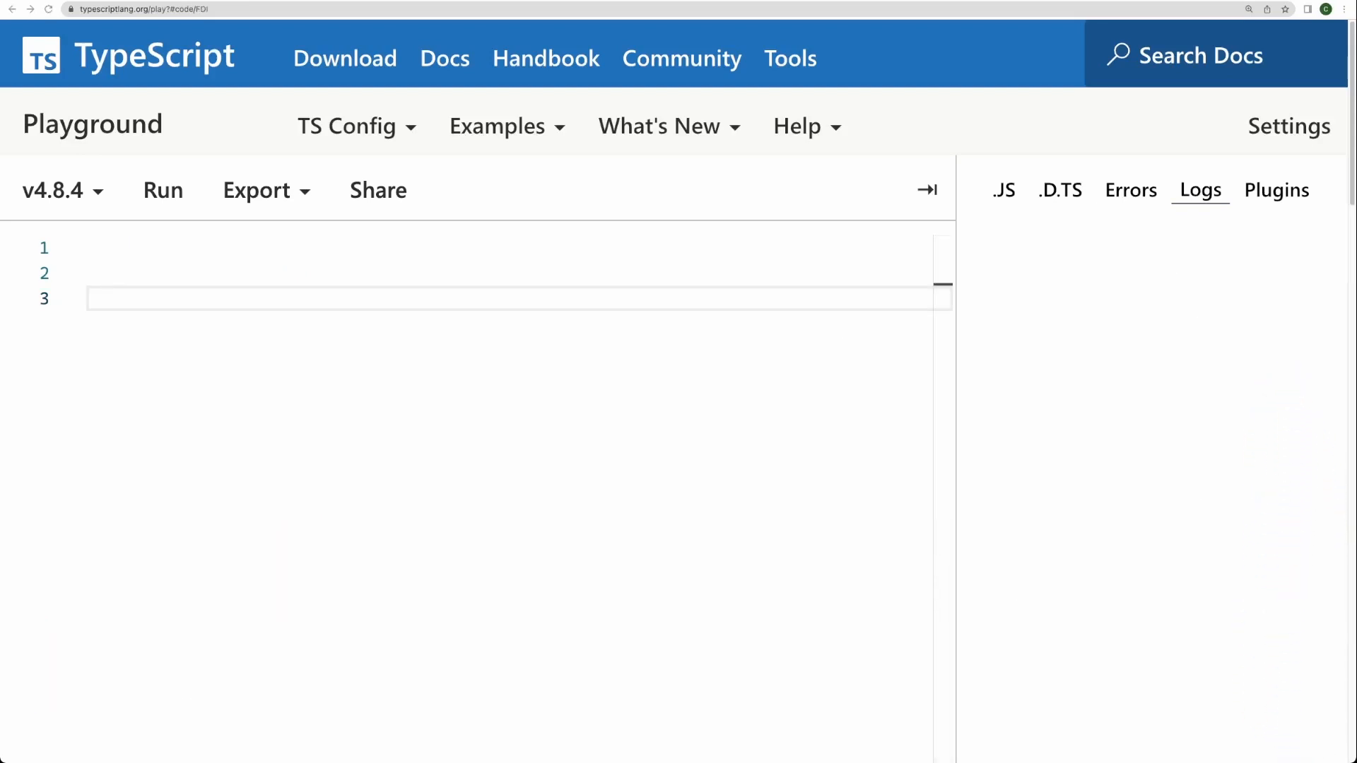
# Begin typing class Book { with string fields bookName and bookAuthor
pyautogui.write('class')
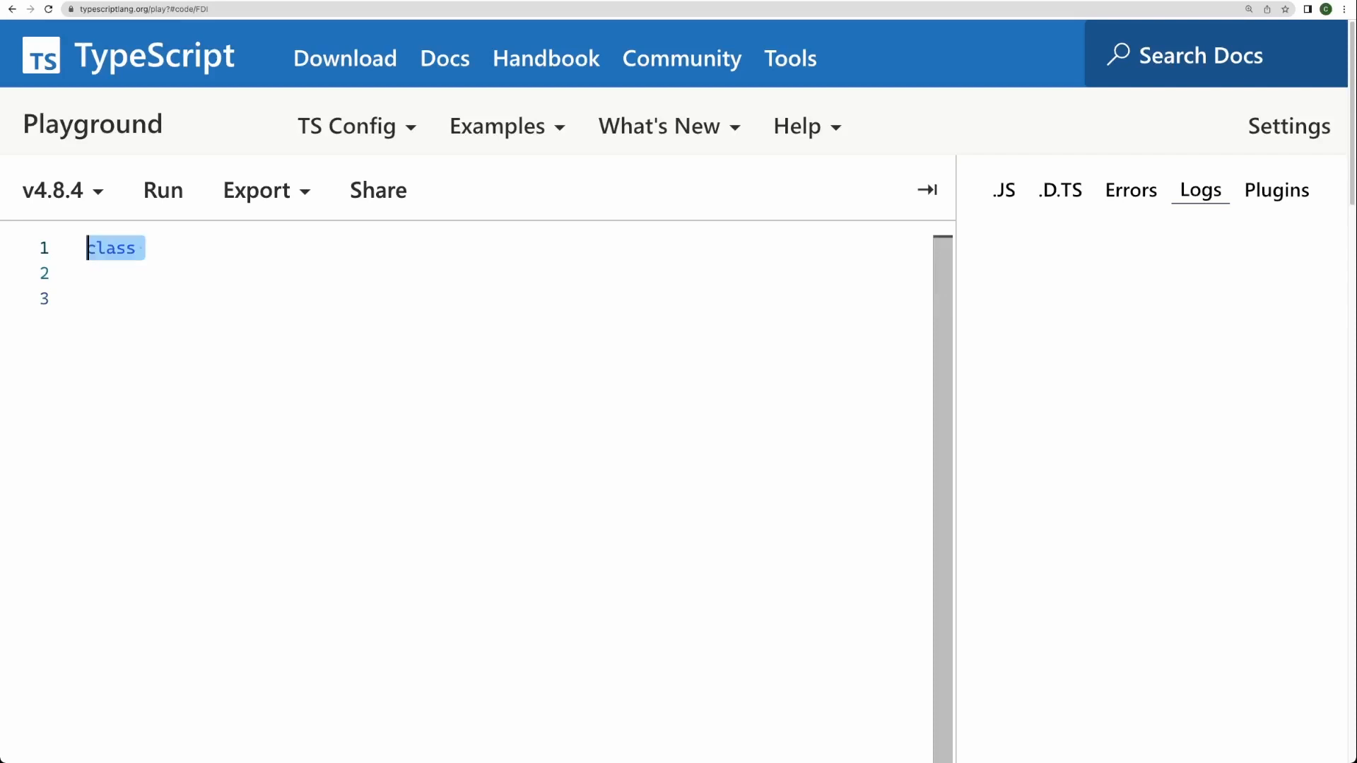
pyautogui.write('Book')
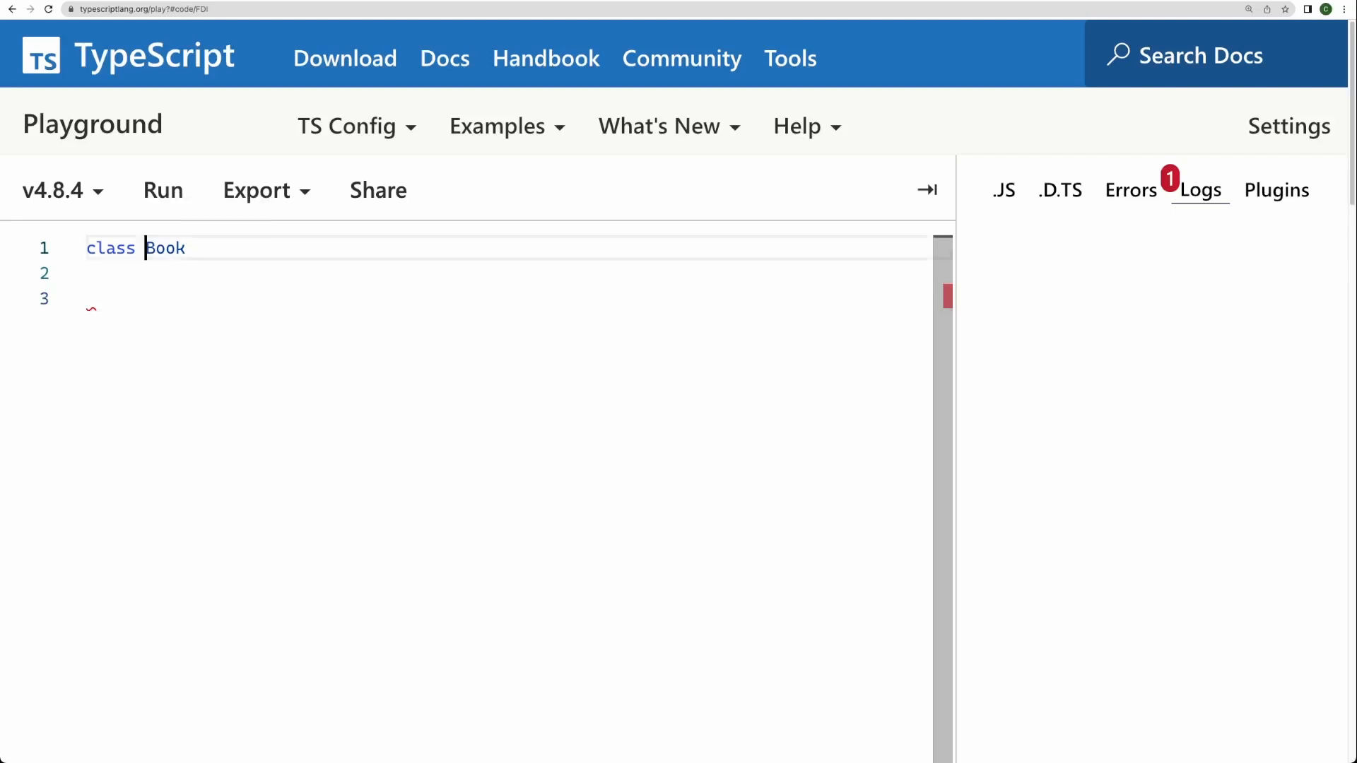
pyautogui.write('{')
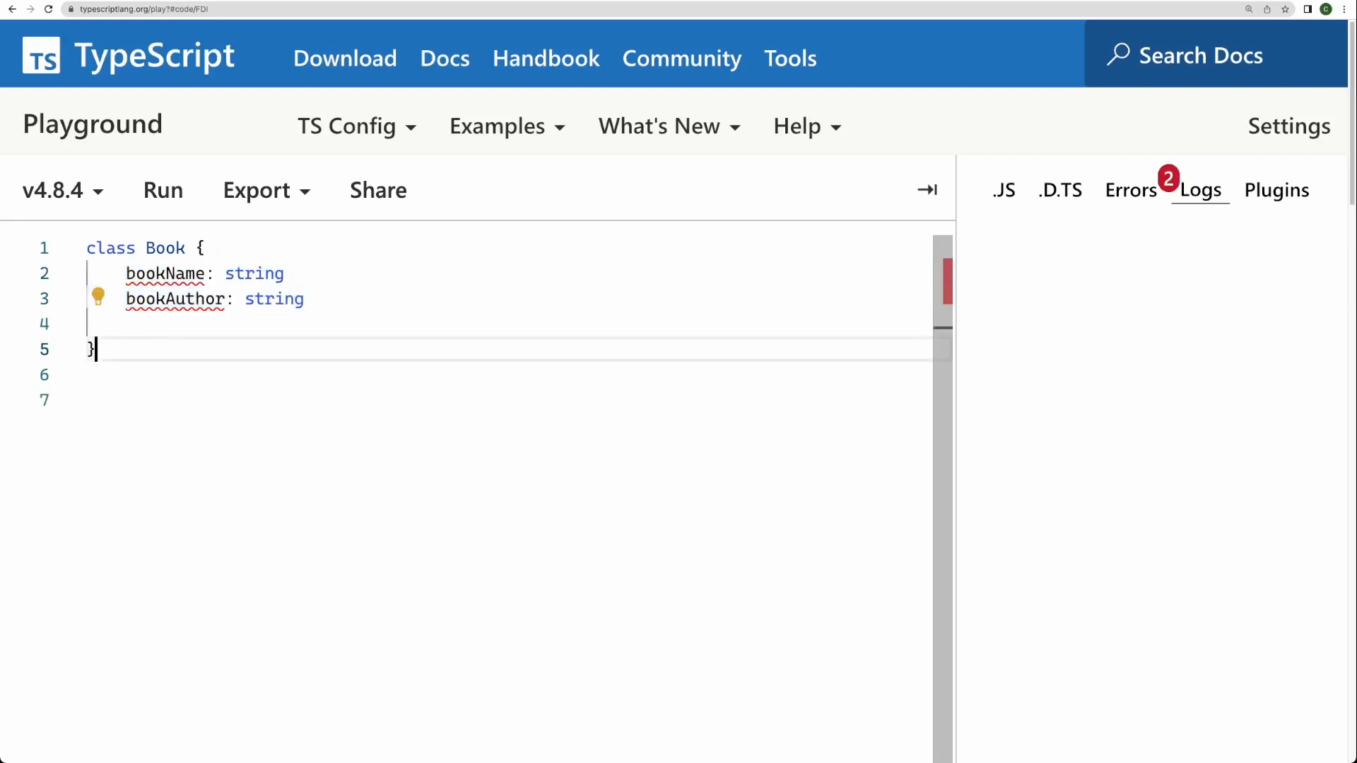
pyautogui.moveTo(175, 299)
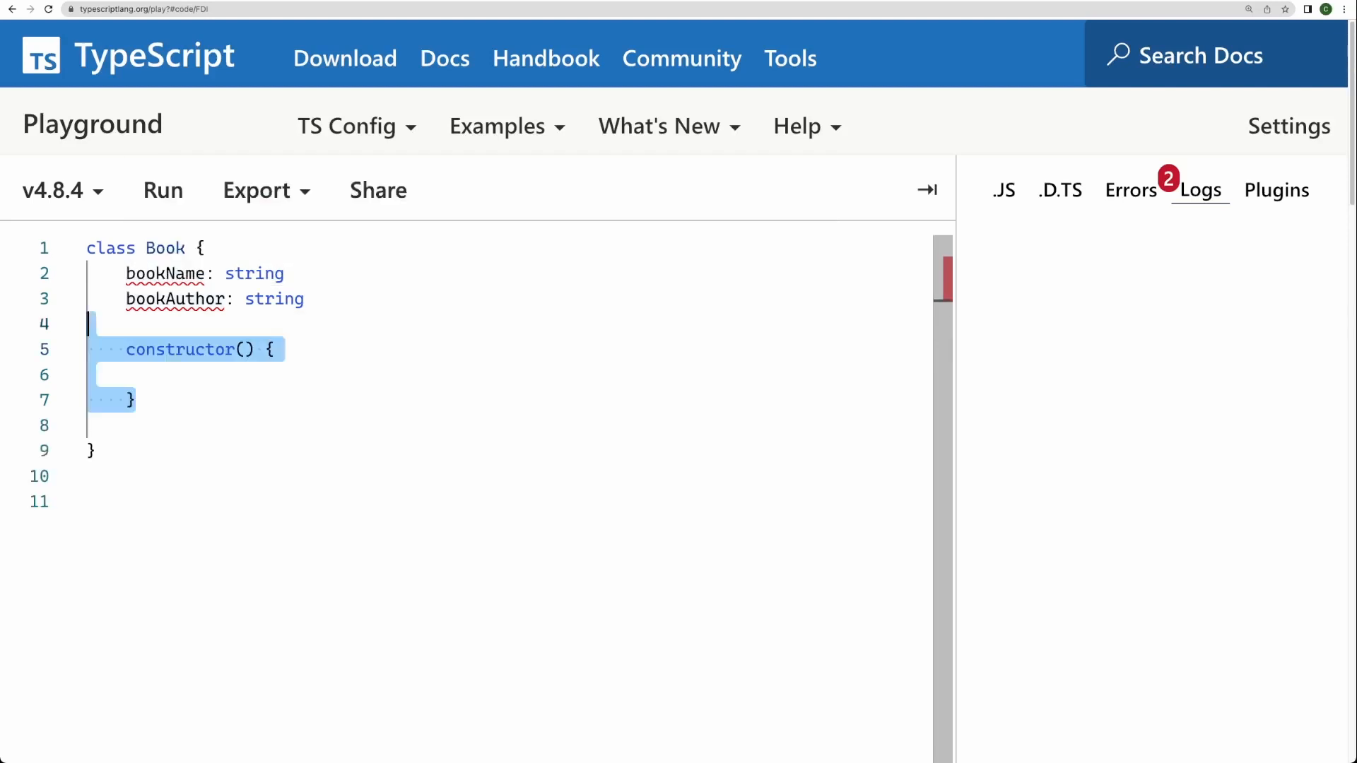
pyautogui.click(131, 401)
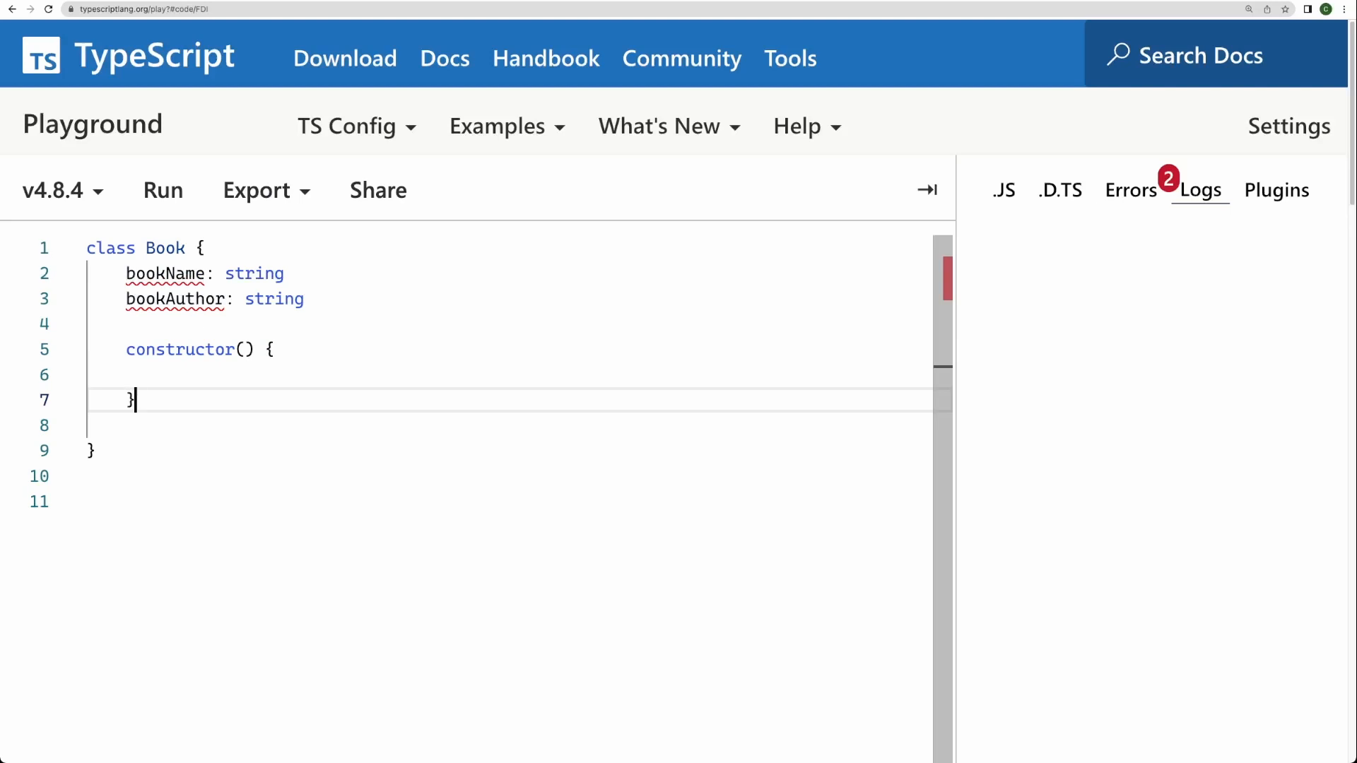
pyautogui.write('bookName:string')
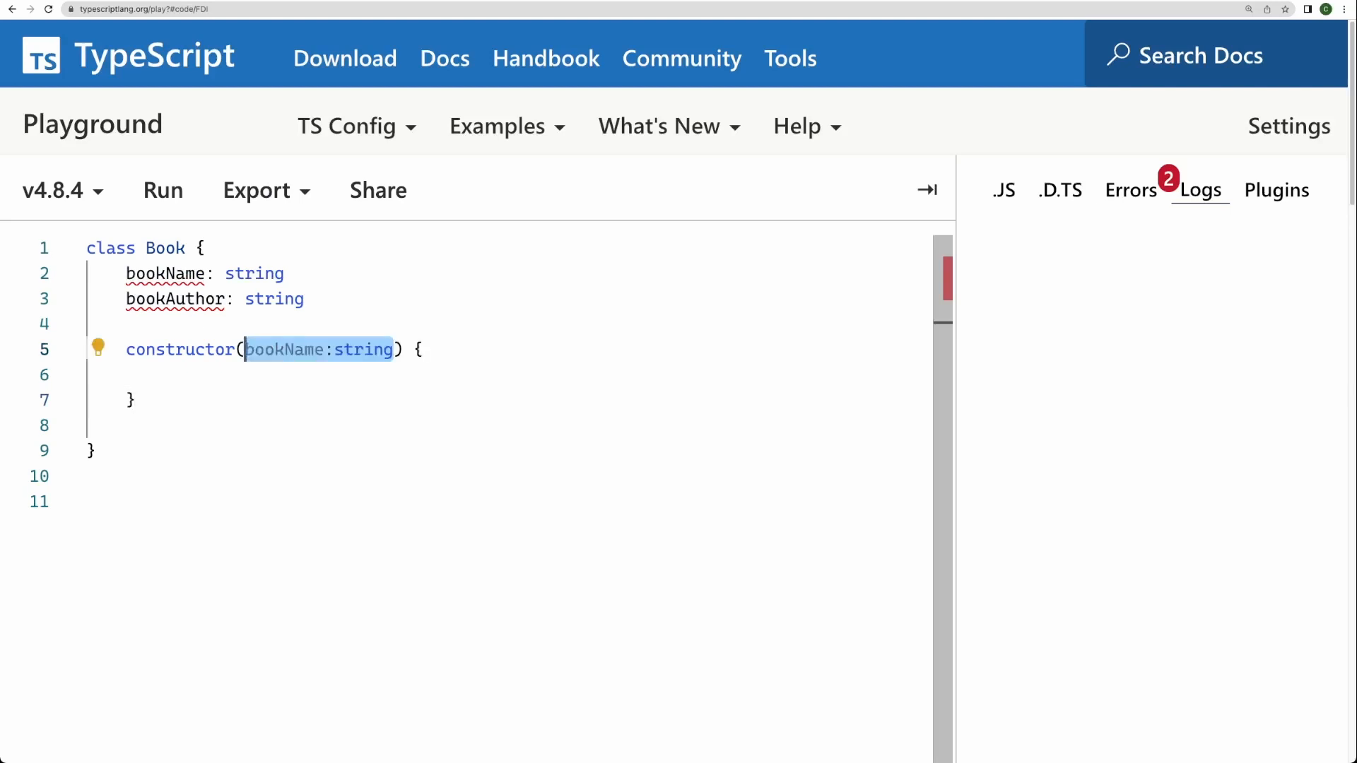
pyautogui.write(', bookAuthor:string')
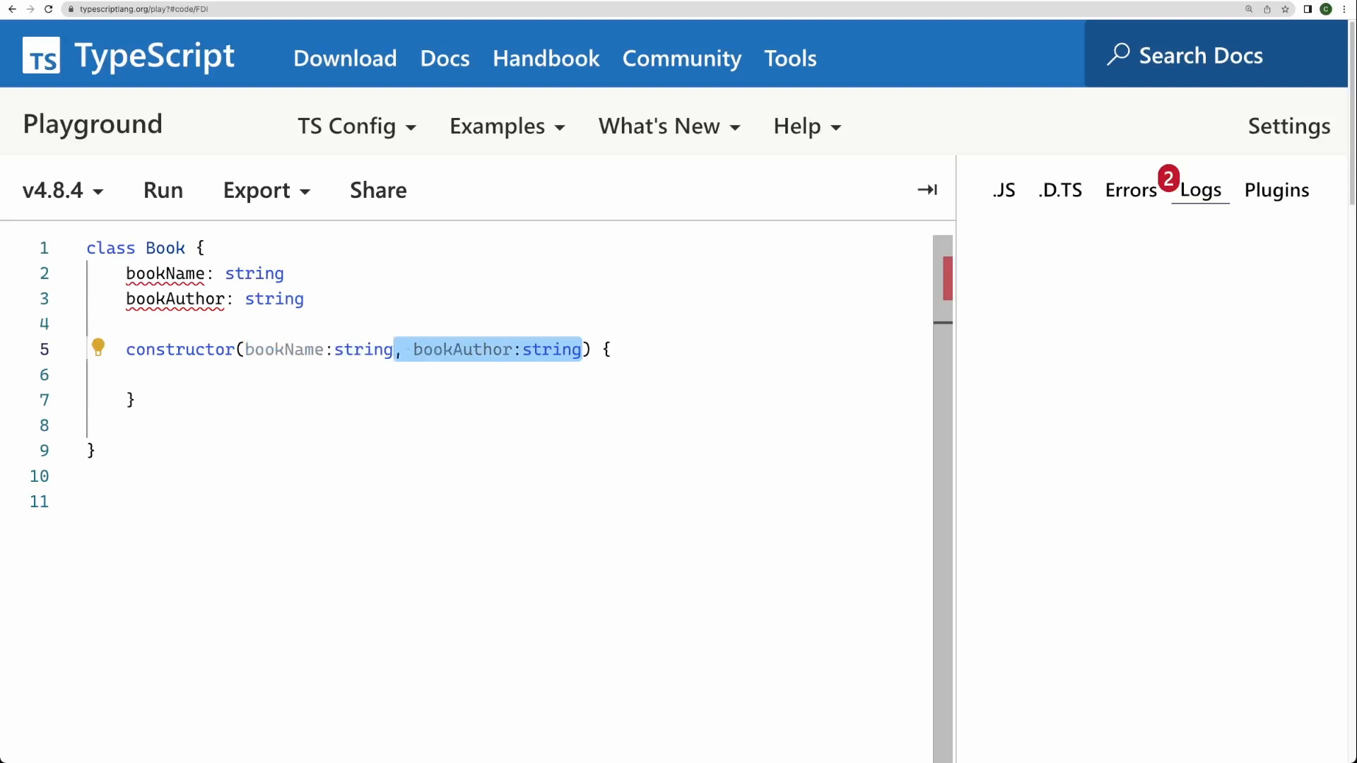
pyautogui.write('this.bookAuthor = bookAuthor;')
pyautogui.write('read() {')
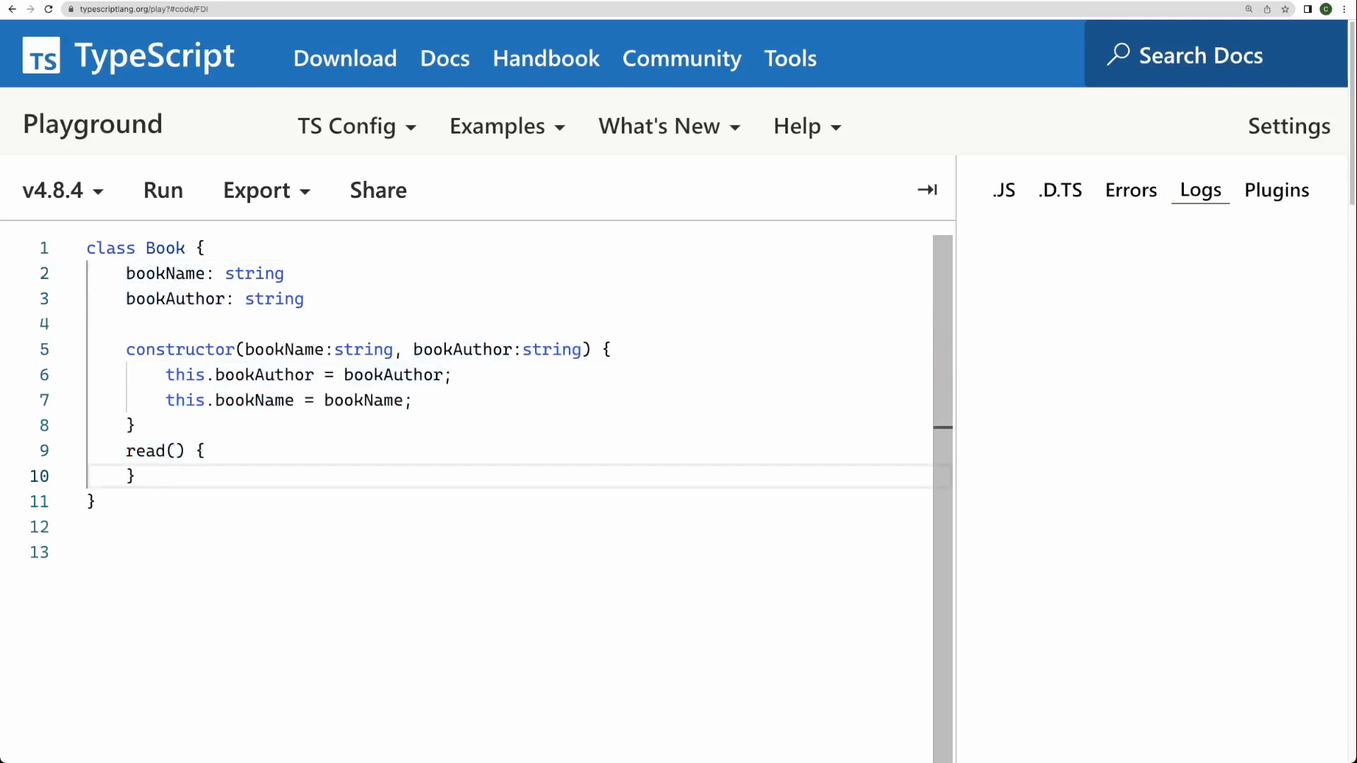
pyautogui.write("console.log(`Hi, I'm reading ${this.bookName} by ${this.bookAuthor}`);")
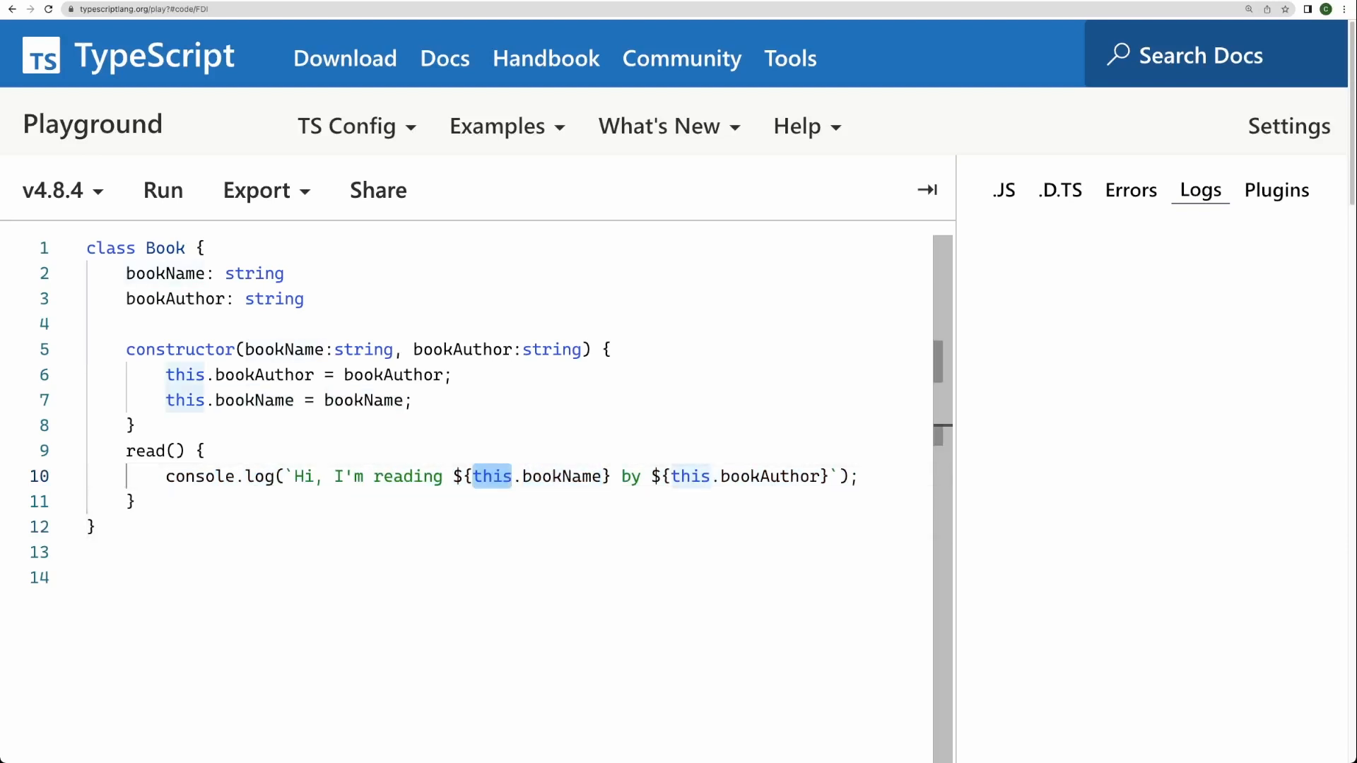
pyautogui.press('Ctrl+a')
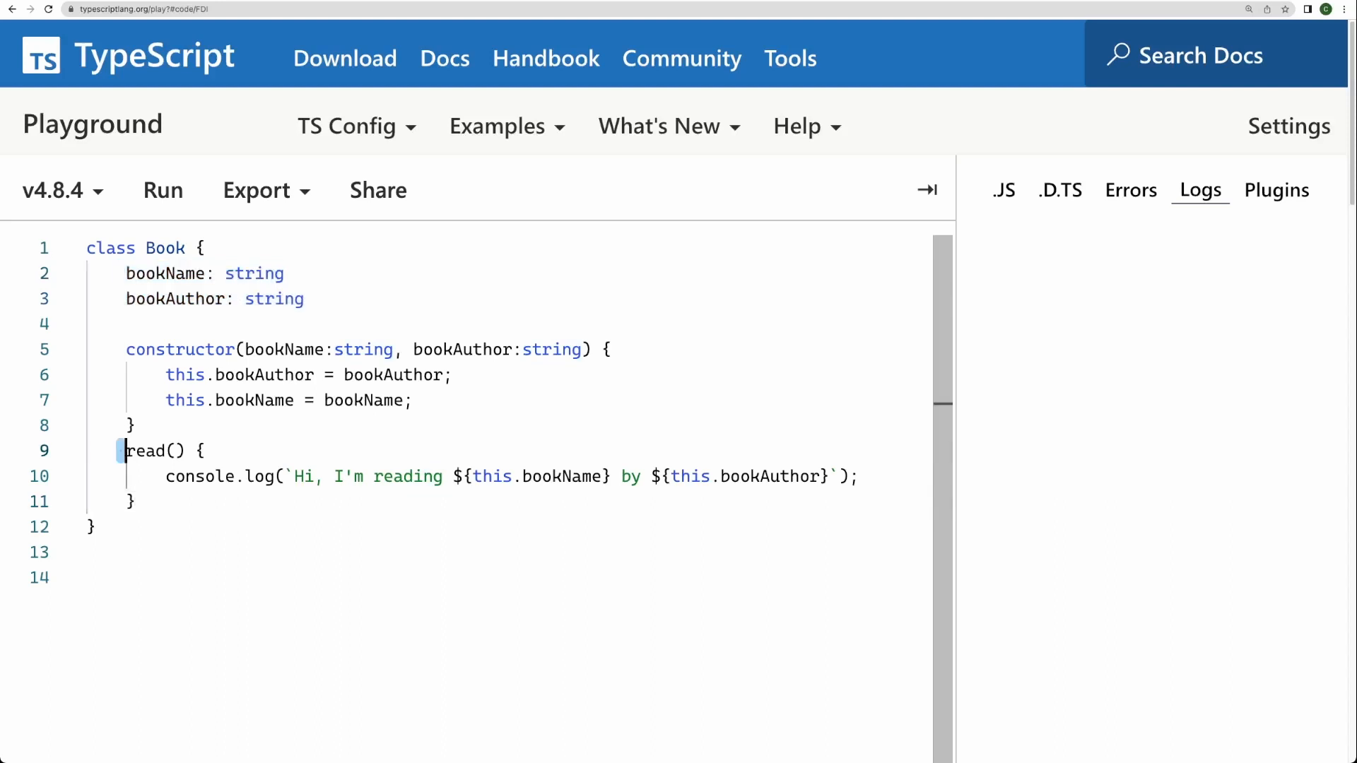
pyautogui.moveTo(126, 450); pyautogui.dragTo(134, 501)
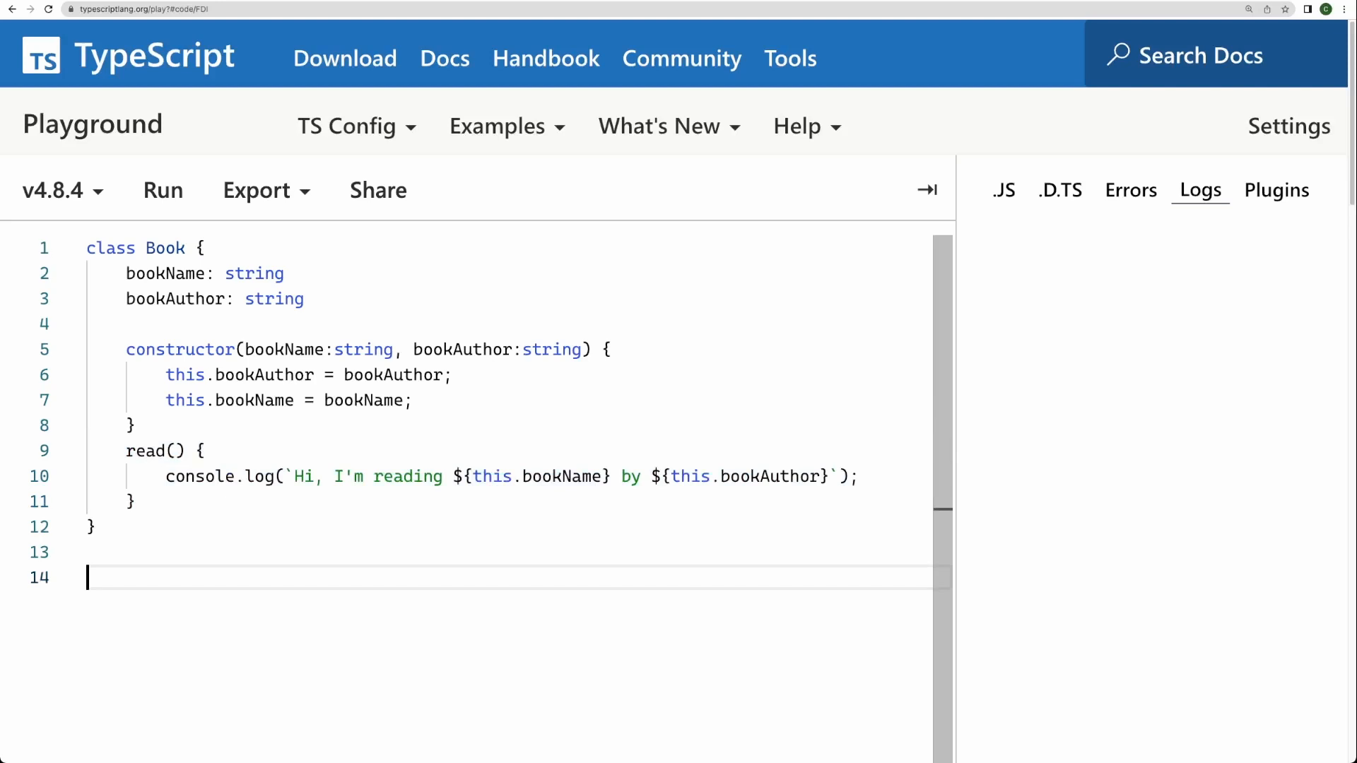
pyautogui.moveTo(126, 273); pyautogui.dragTo(304, 298)
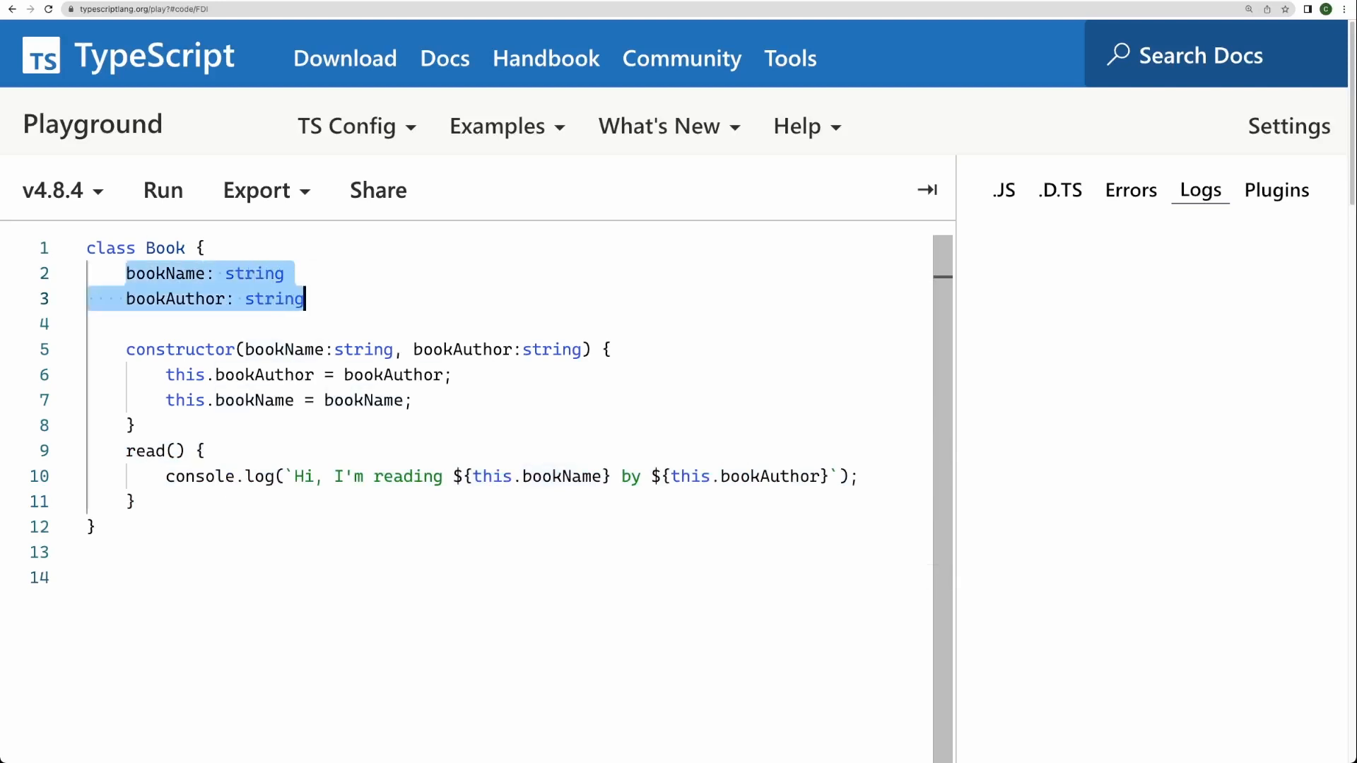
pyautogui.moveTo(125, 450); pyautogui.dragTo(136, 501)
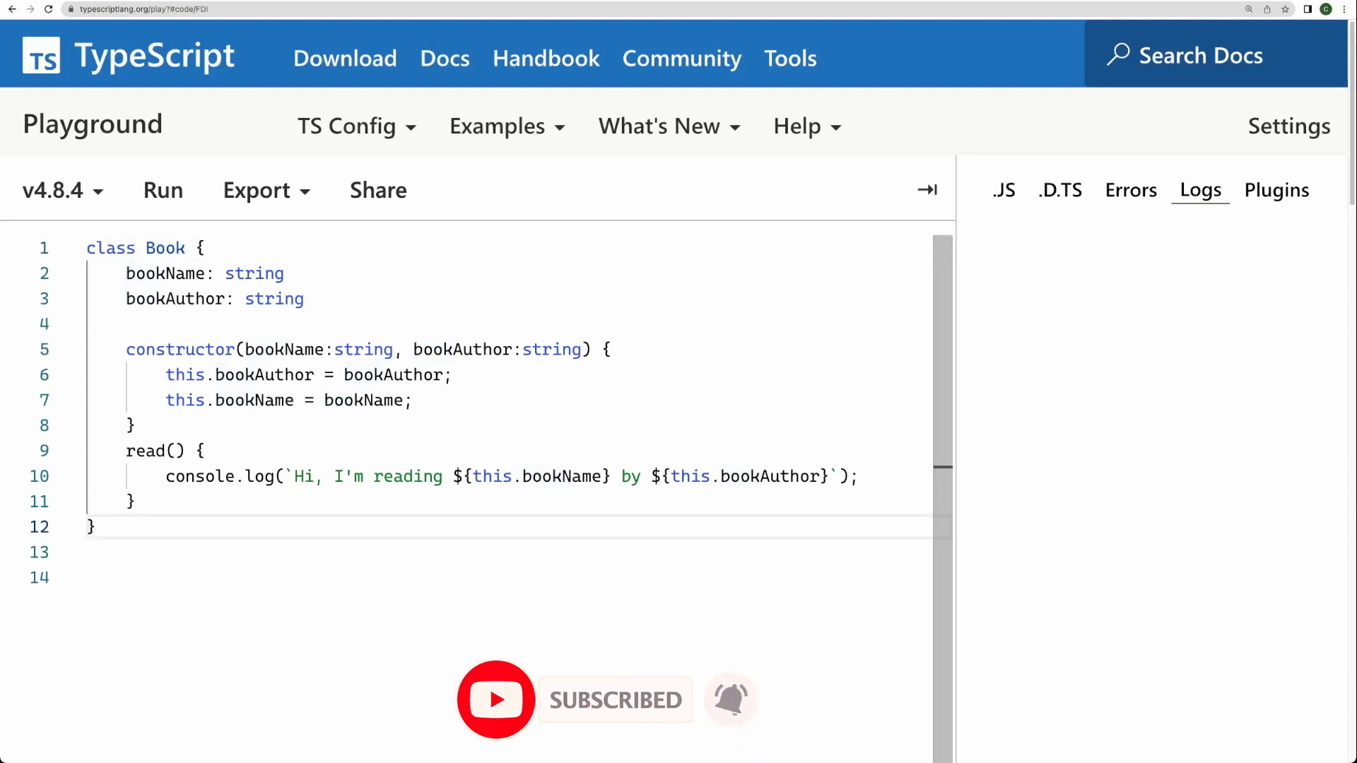
# Create mySQL = new Book('MySQL', 'Codamigo'), call mySQL.read(), and run to log it
pyautogui.write("const mySQL = new Book('MySQL', 'Codamigo');")
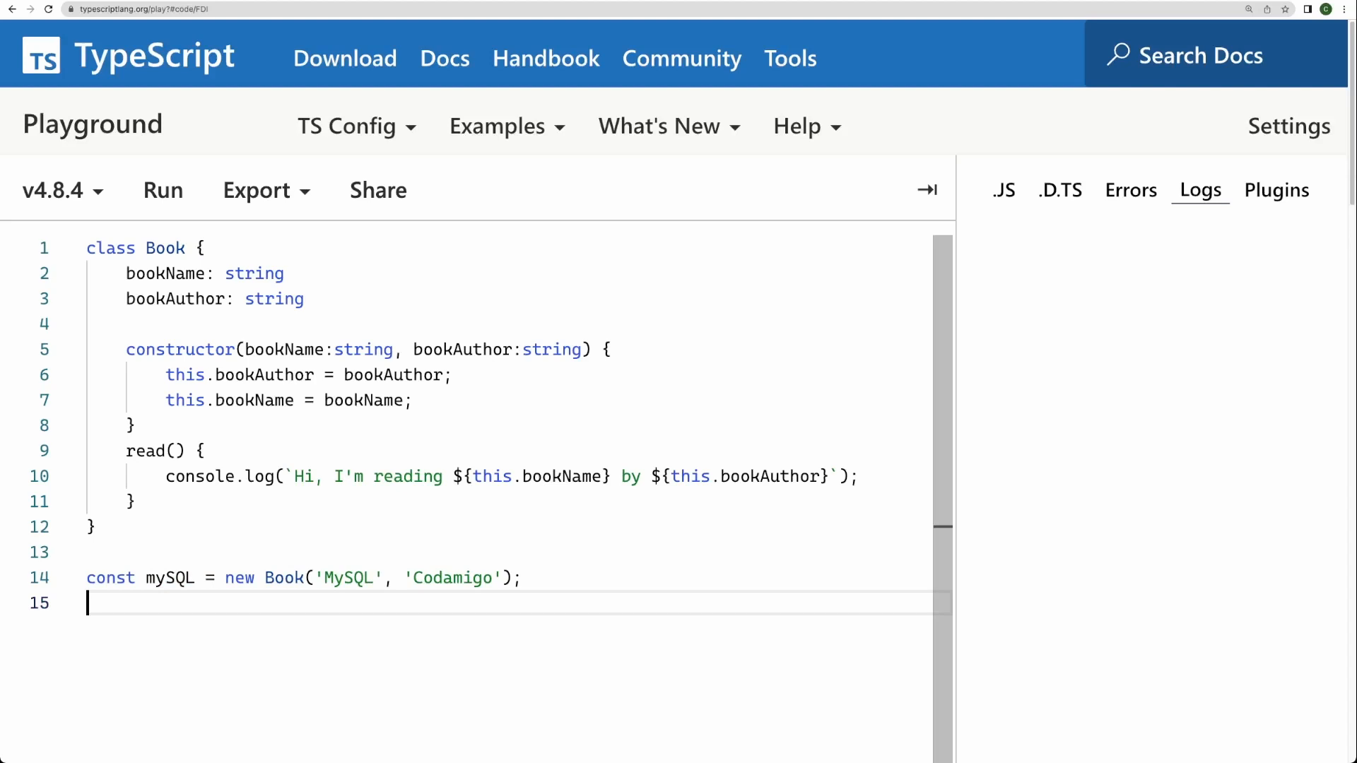
pyautogui.doubleClick(168, 578)
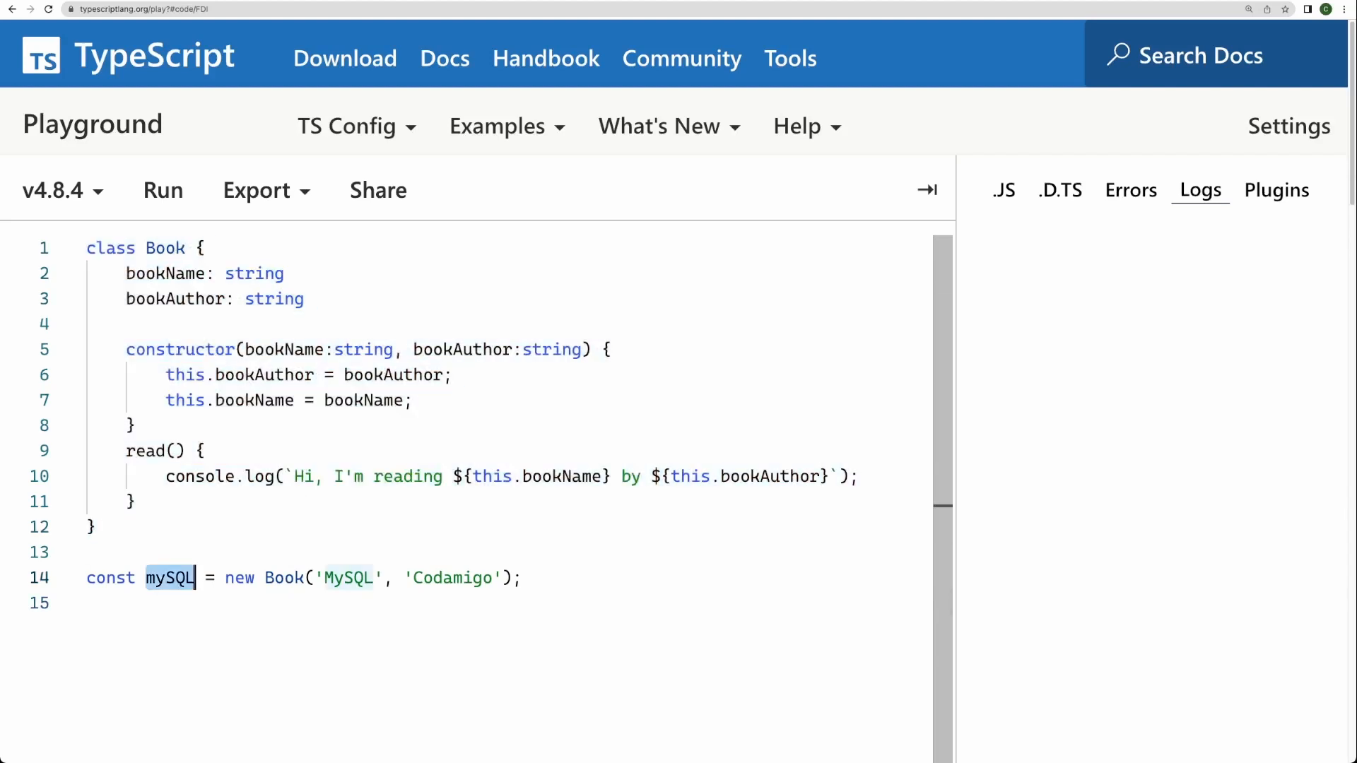
pyautogui.click(92, 603)
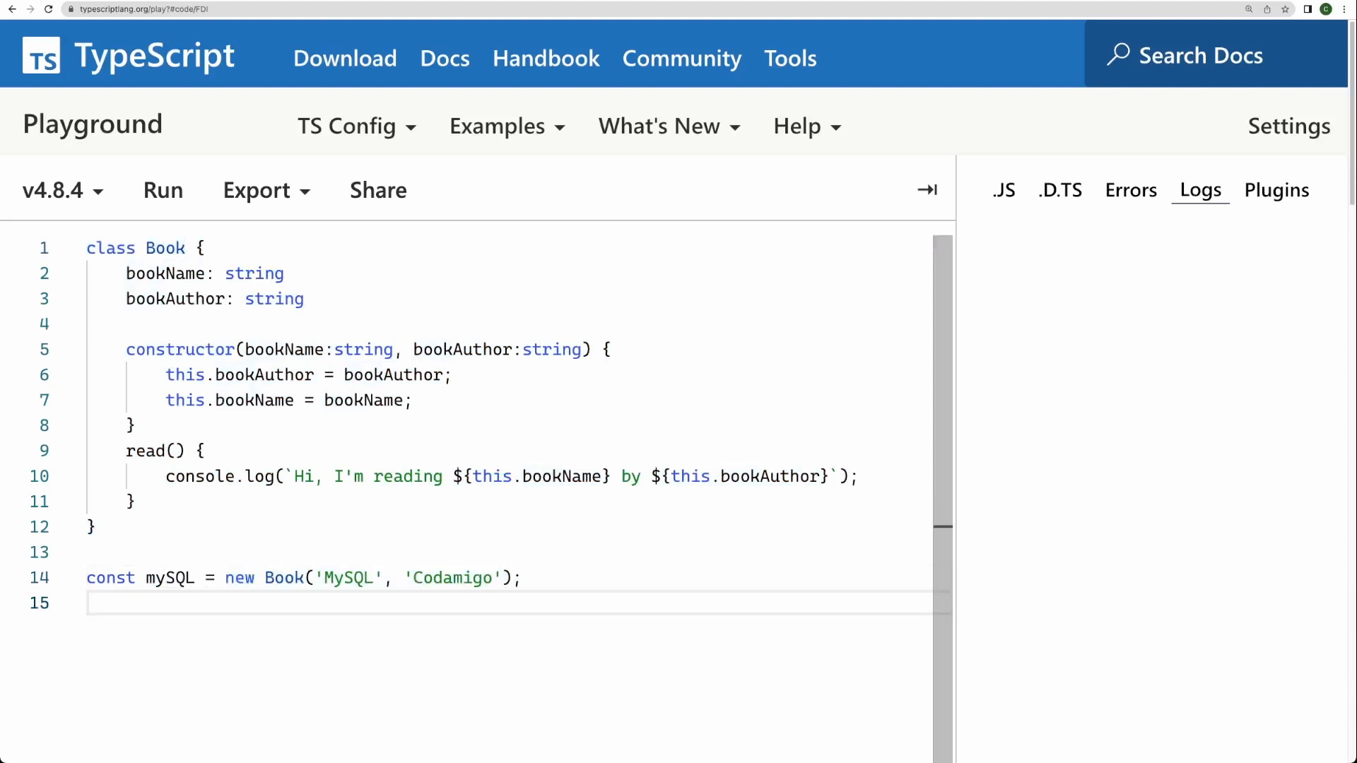
pyautogui.write('mySQL.read();')
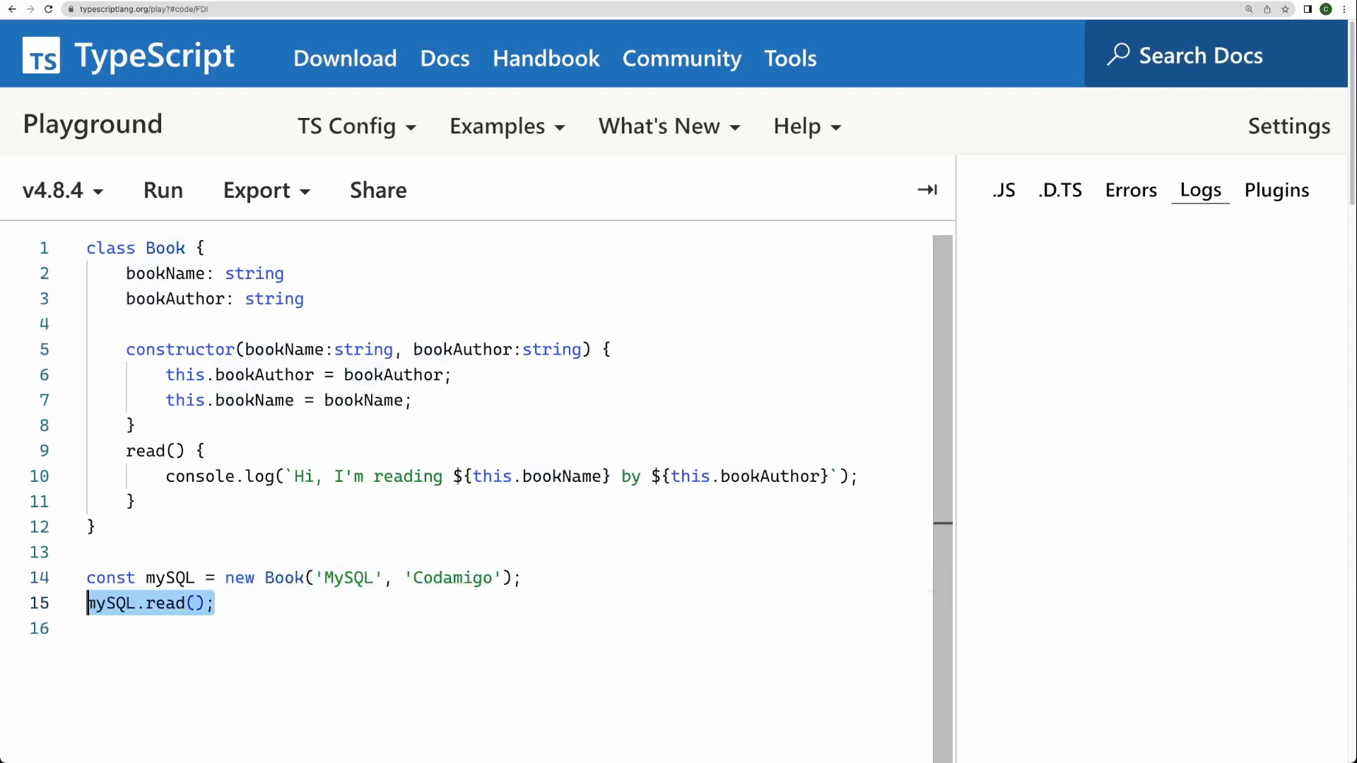
pyautogui.click(162, 190)
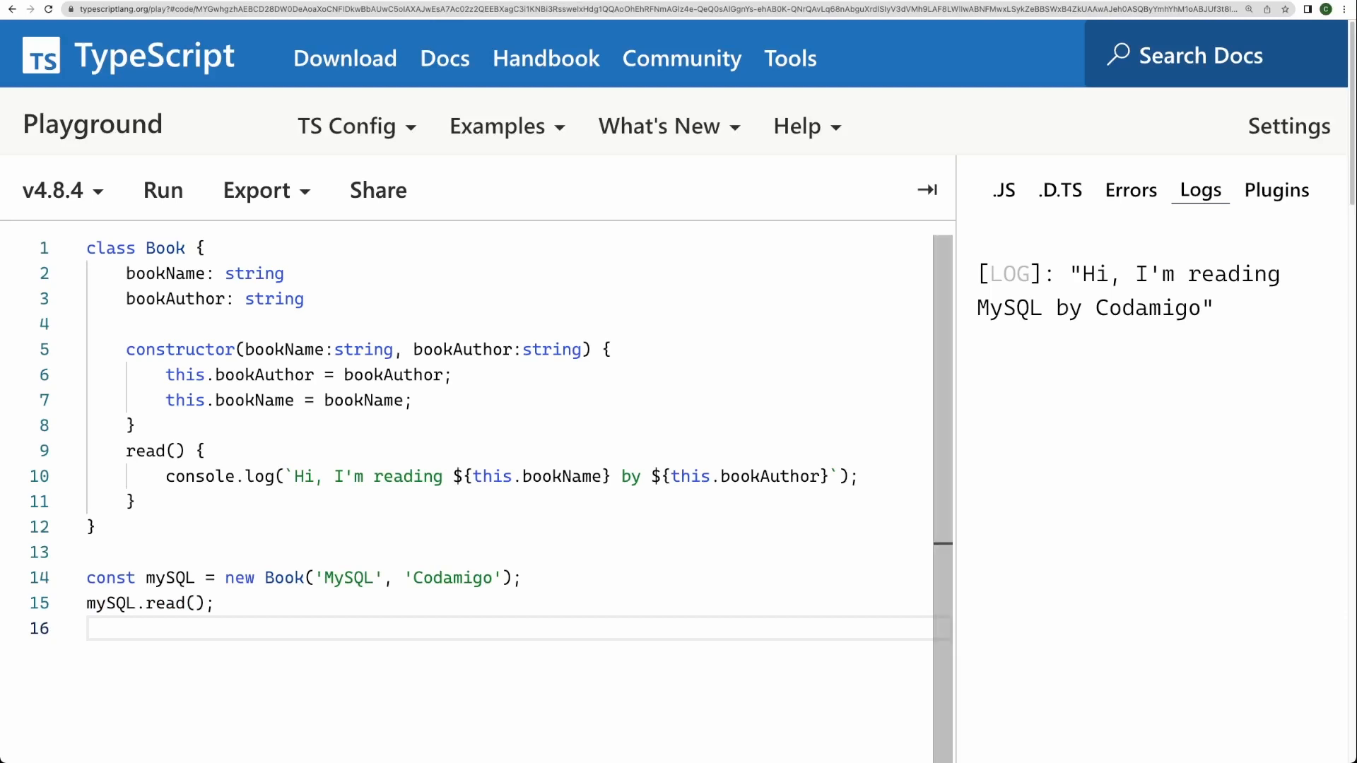
# Add surrealDB = new Book('Surreal', 'Codamigo') with surrealDB.read(), and run to log it
pyautogui.moveTo(86, 578); pyautogui.dragTo(213, 603)
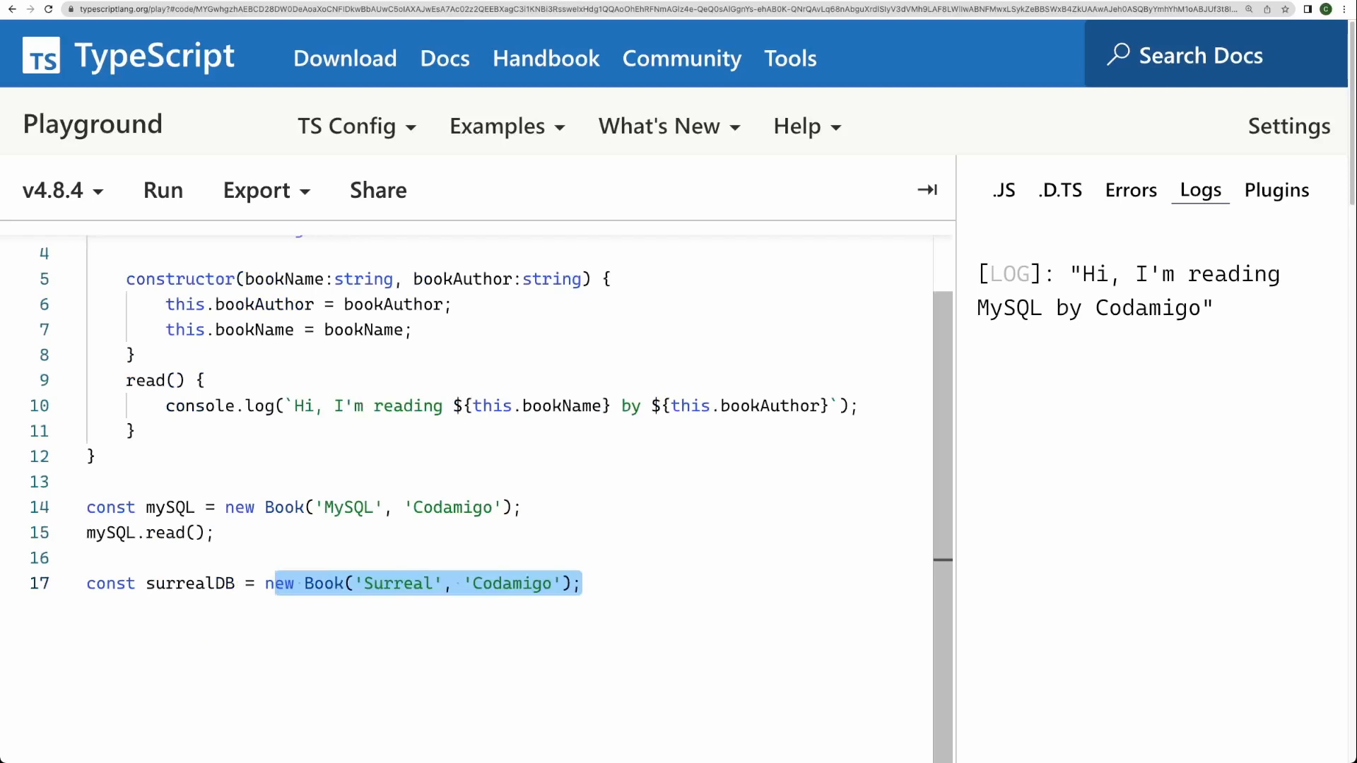
pyautogui.write('surrealDB.read();')
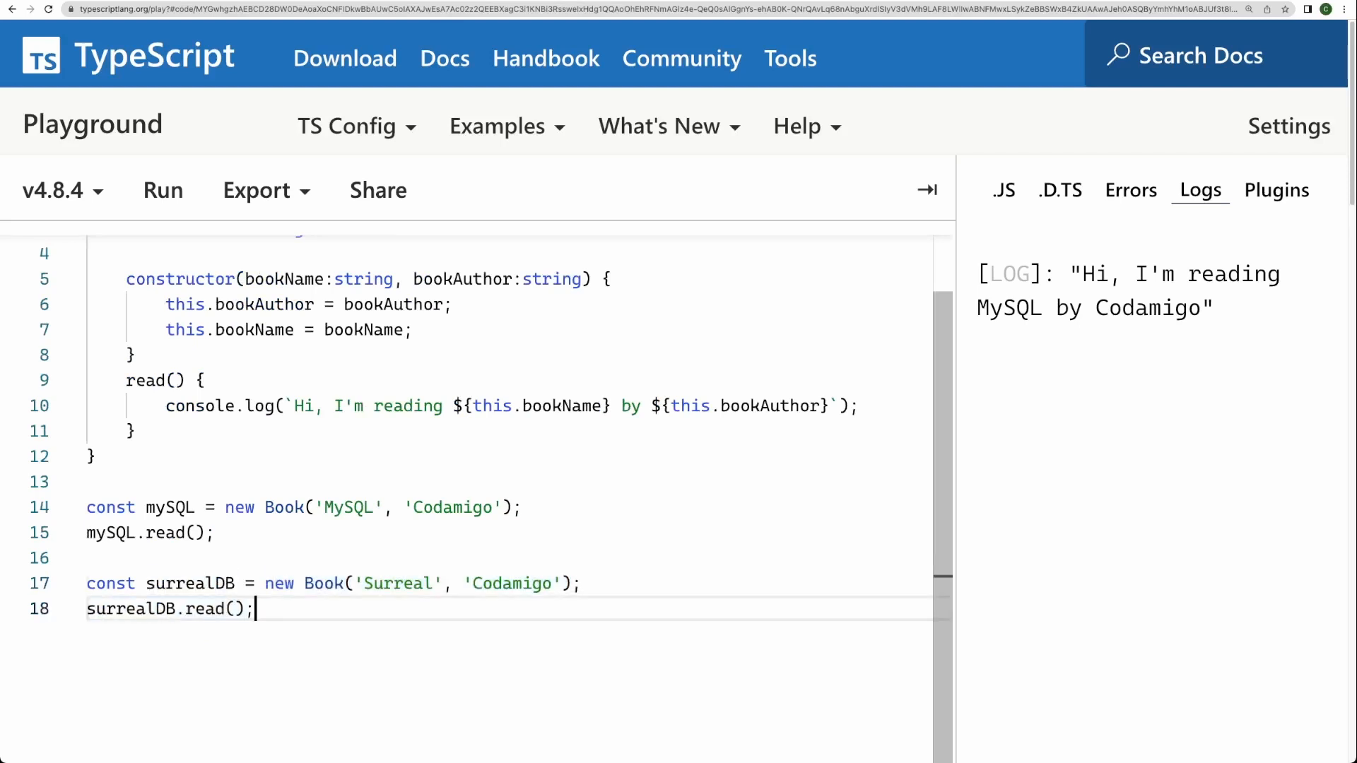
pyautogui.click(161, 191)
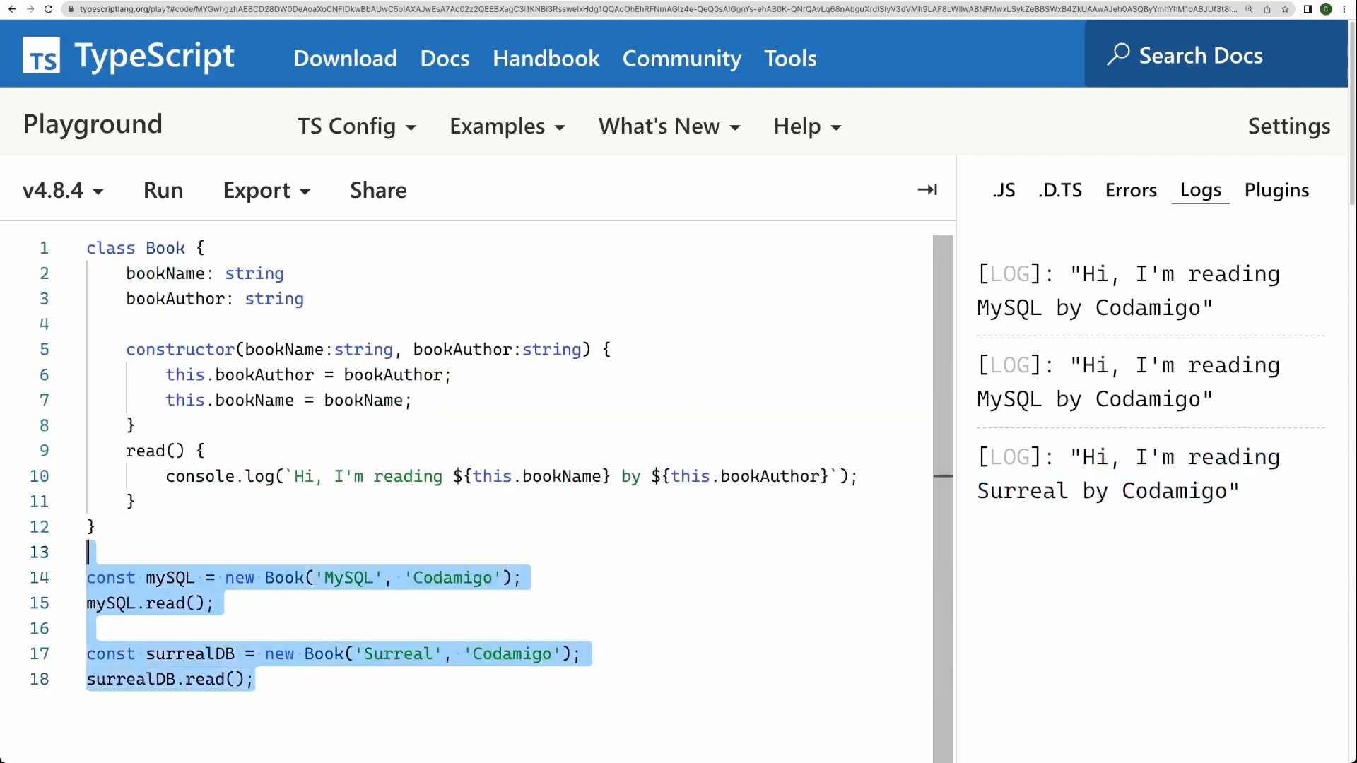
pyautogui.click(125, 274)
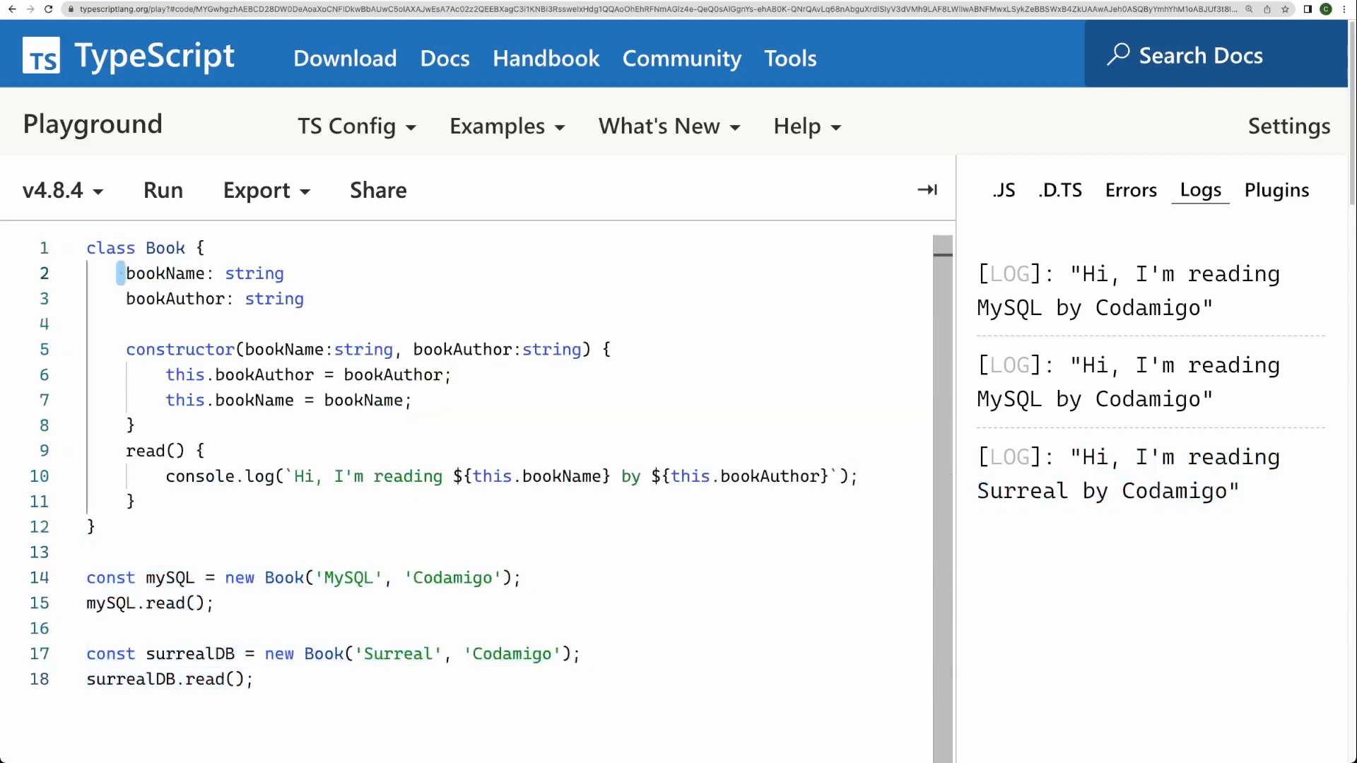
pyautogui.click(283, 273)
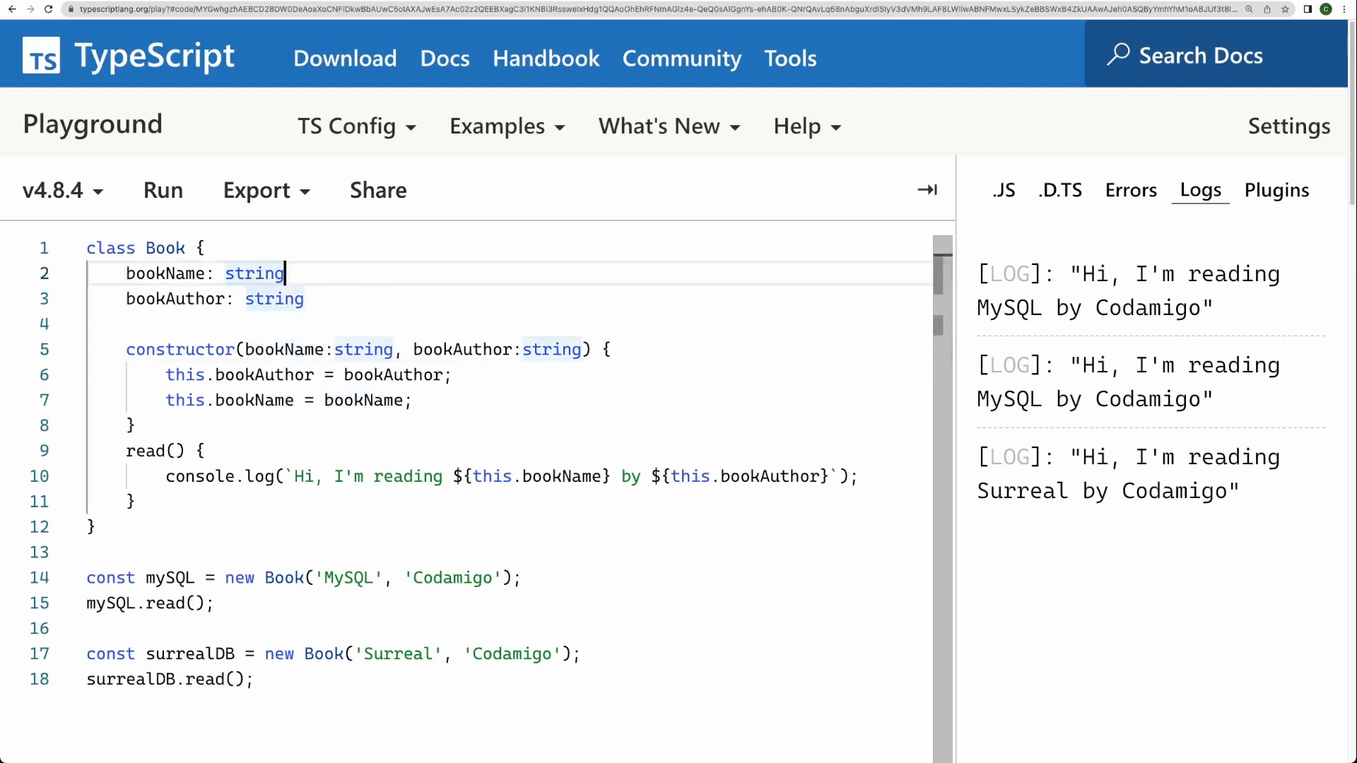
# Insert the private keyword before bookName on line 2 of the Book class
pyautogui.write('pr')
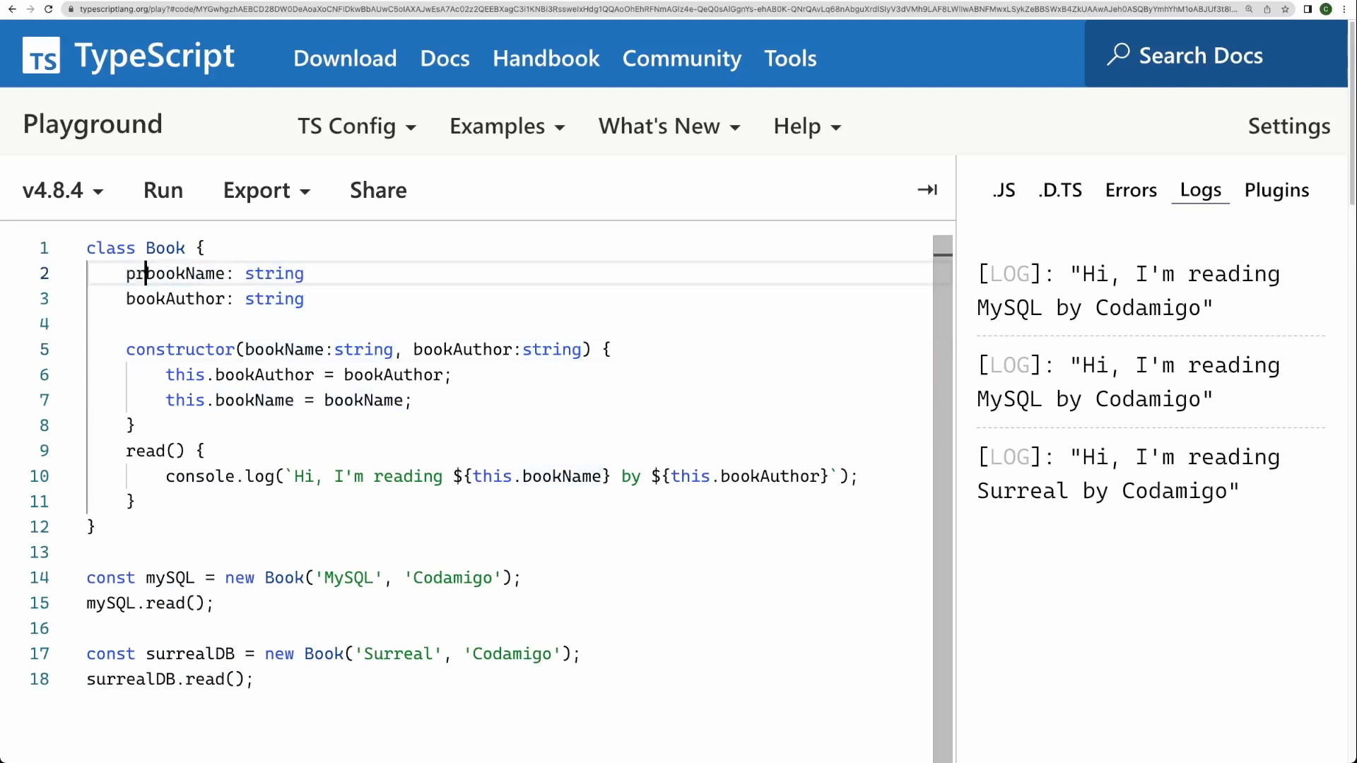
pyautogui.write('ivate')
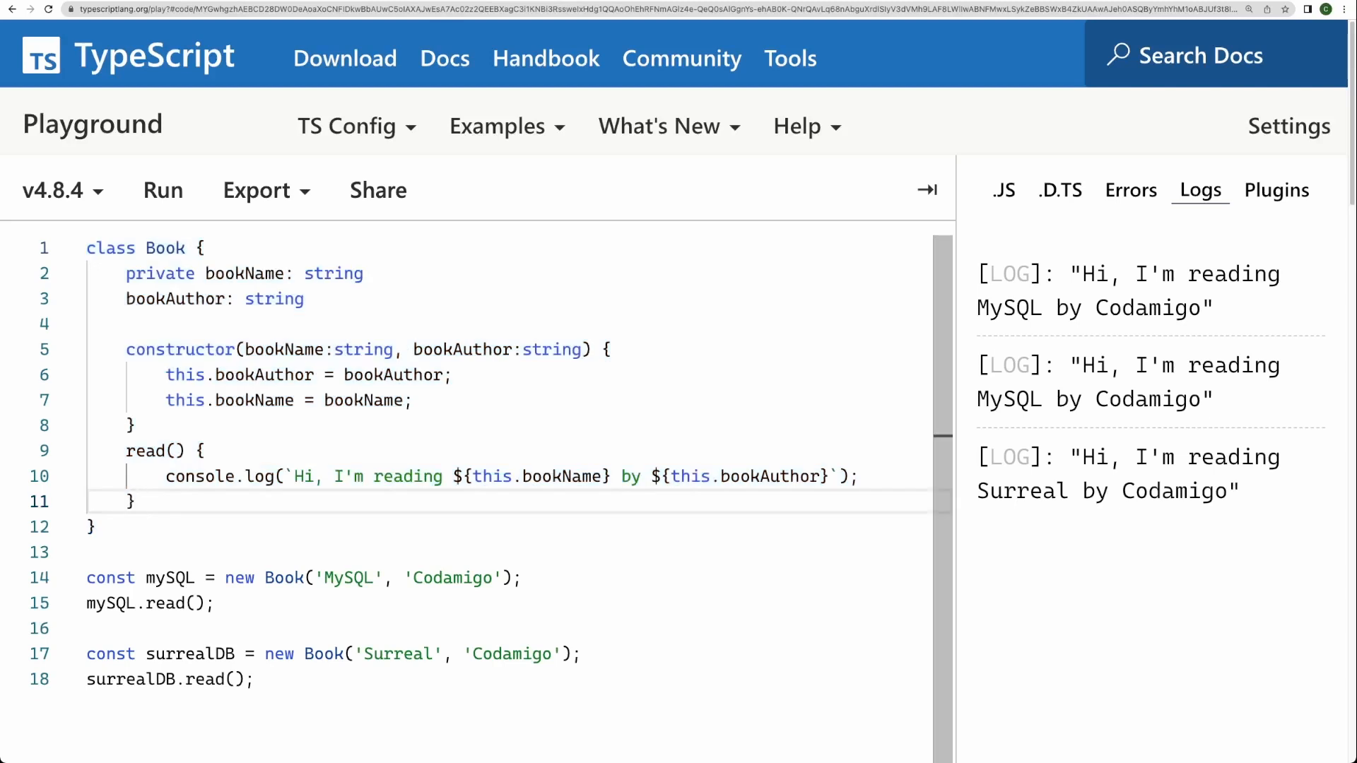
pyautogui.moveTo(126, 451); pyautogui.dragTo(134, 501)
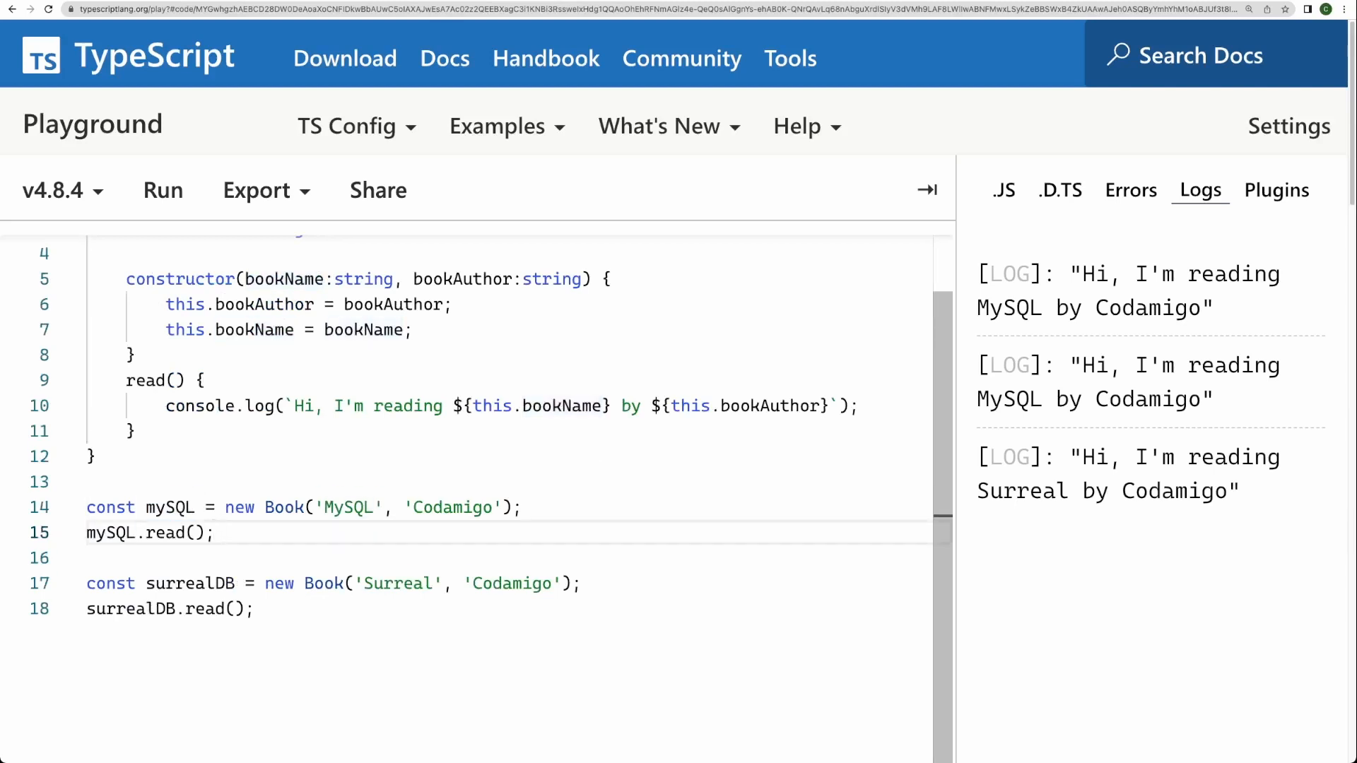
pyautogui.write('mySQL')
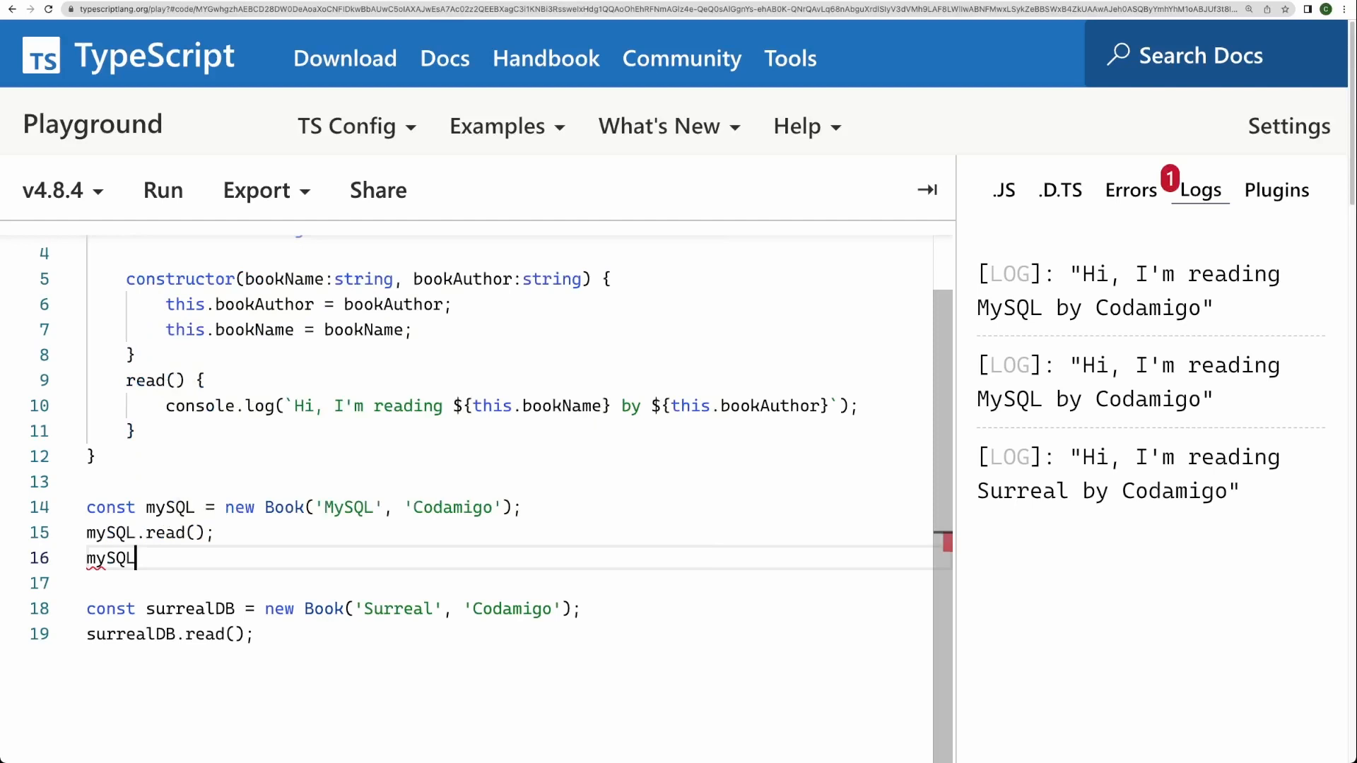
pyautogui.write('.')
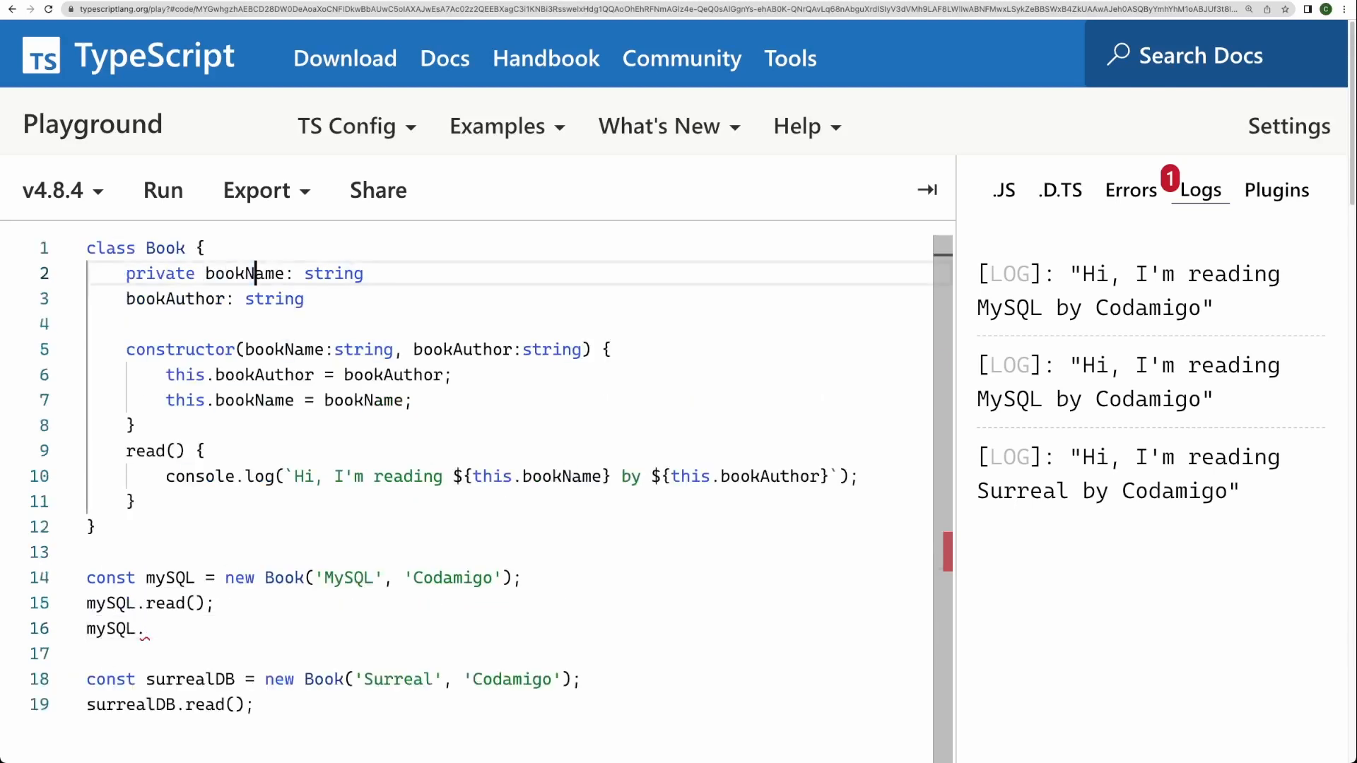
pyautogui.scroll(-3)
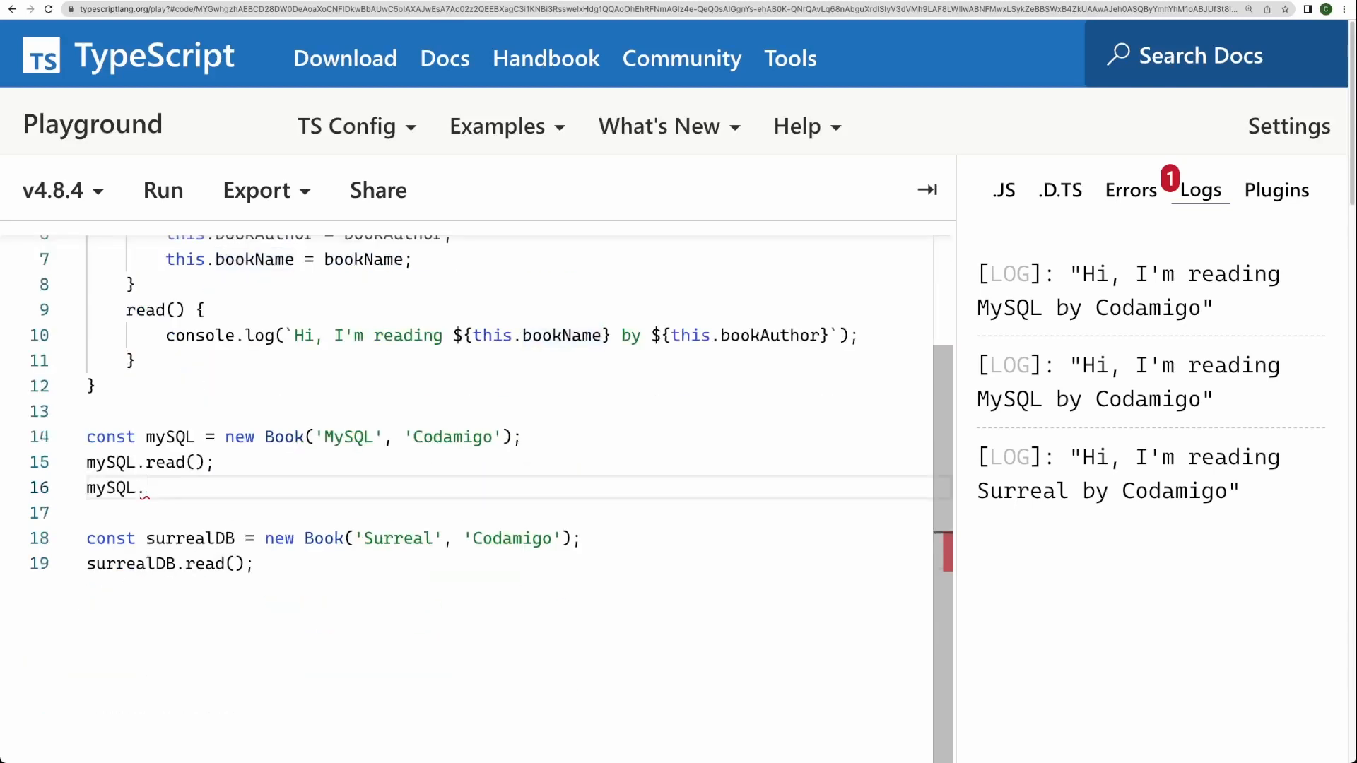
pyautogui.press('Backspace')
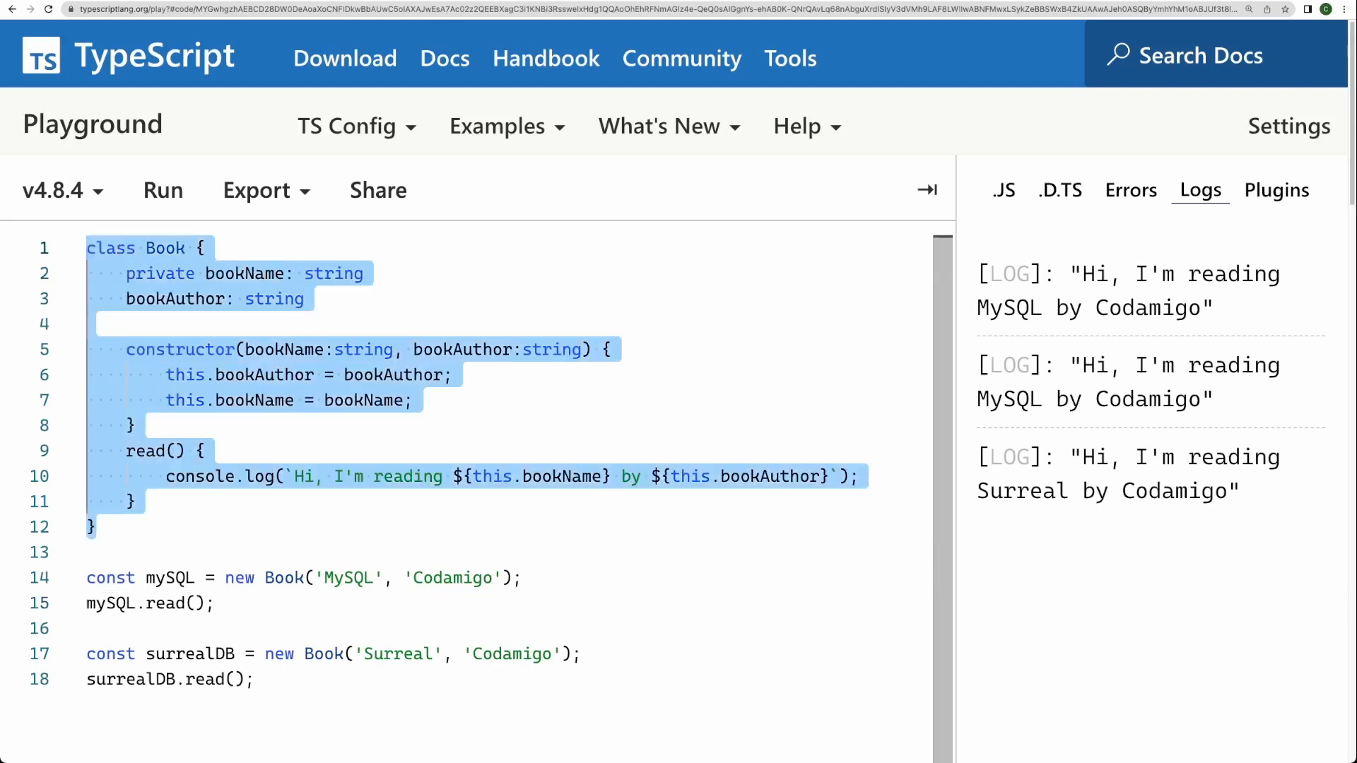
pyautogui.click(131, 425)
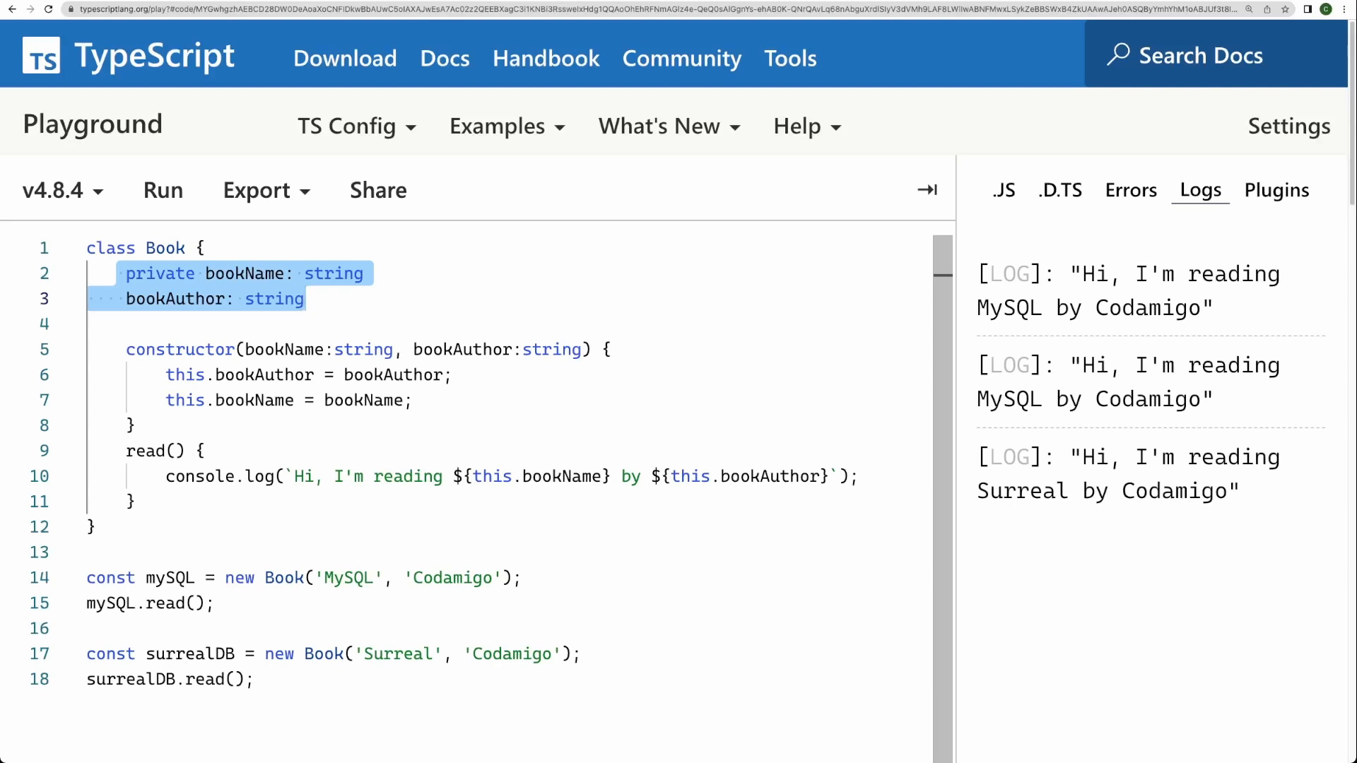
pyautogui.doubleClick(188, 654)
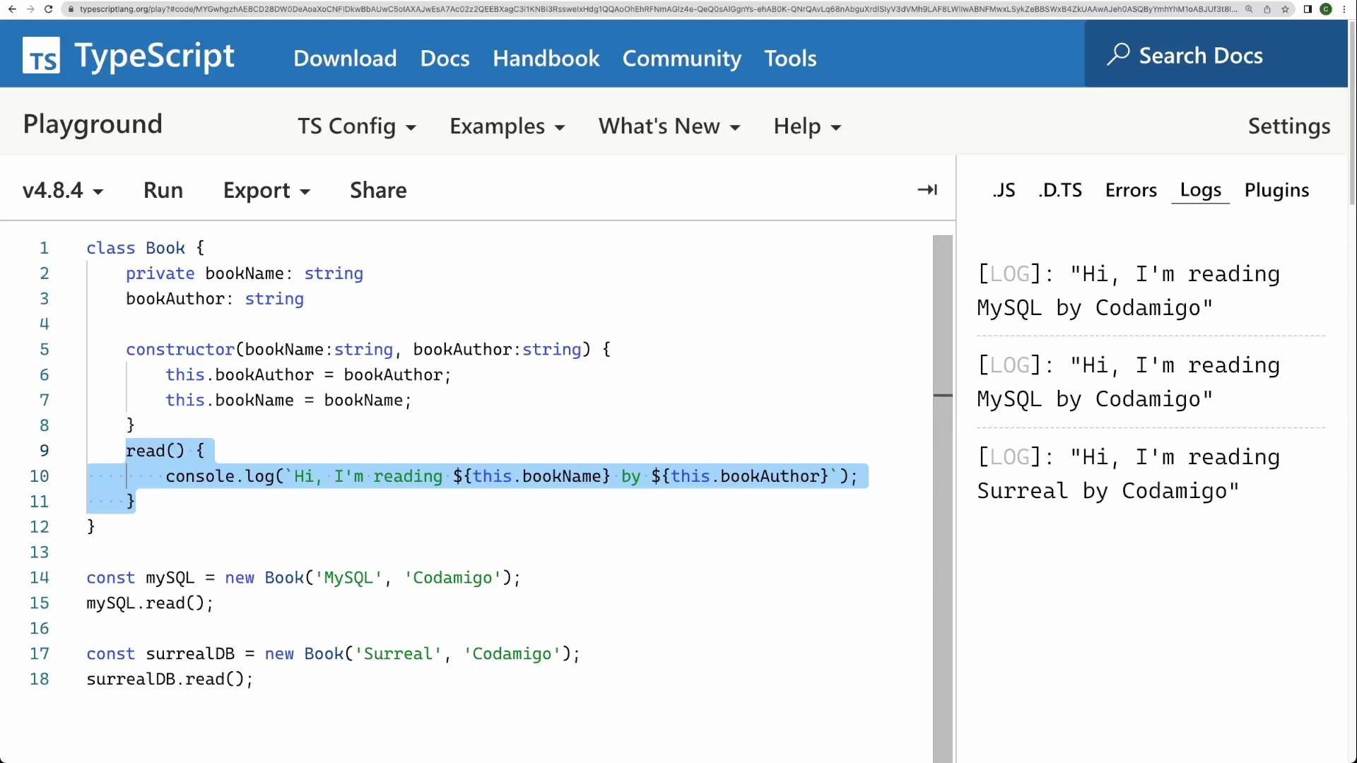
pyautogui.doubleClick(170, 577)
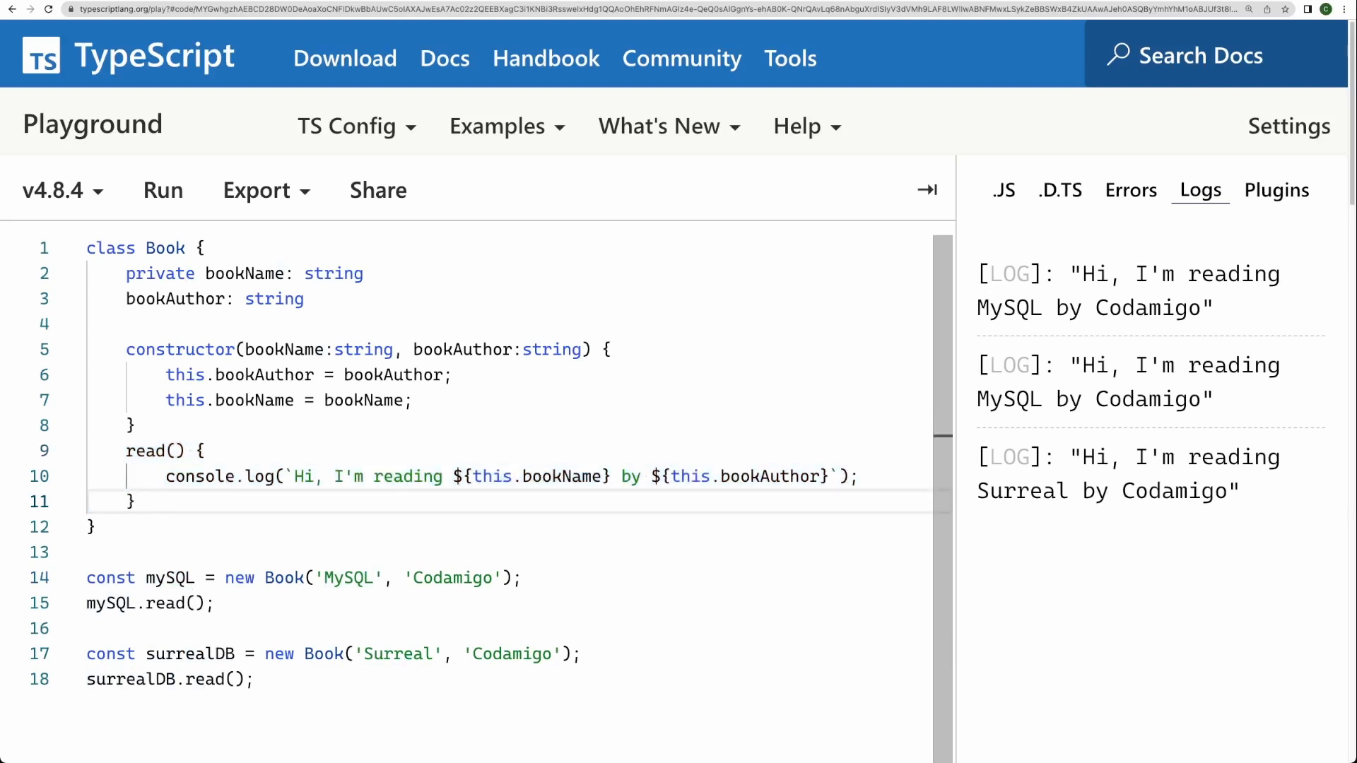
pyautogui.doubleClick(169, 577)
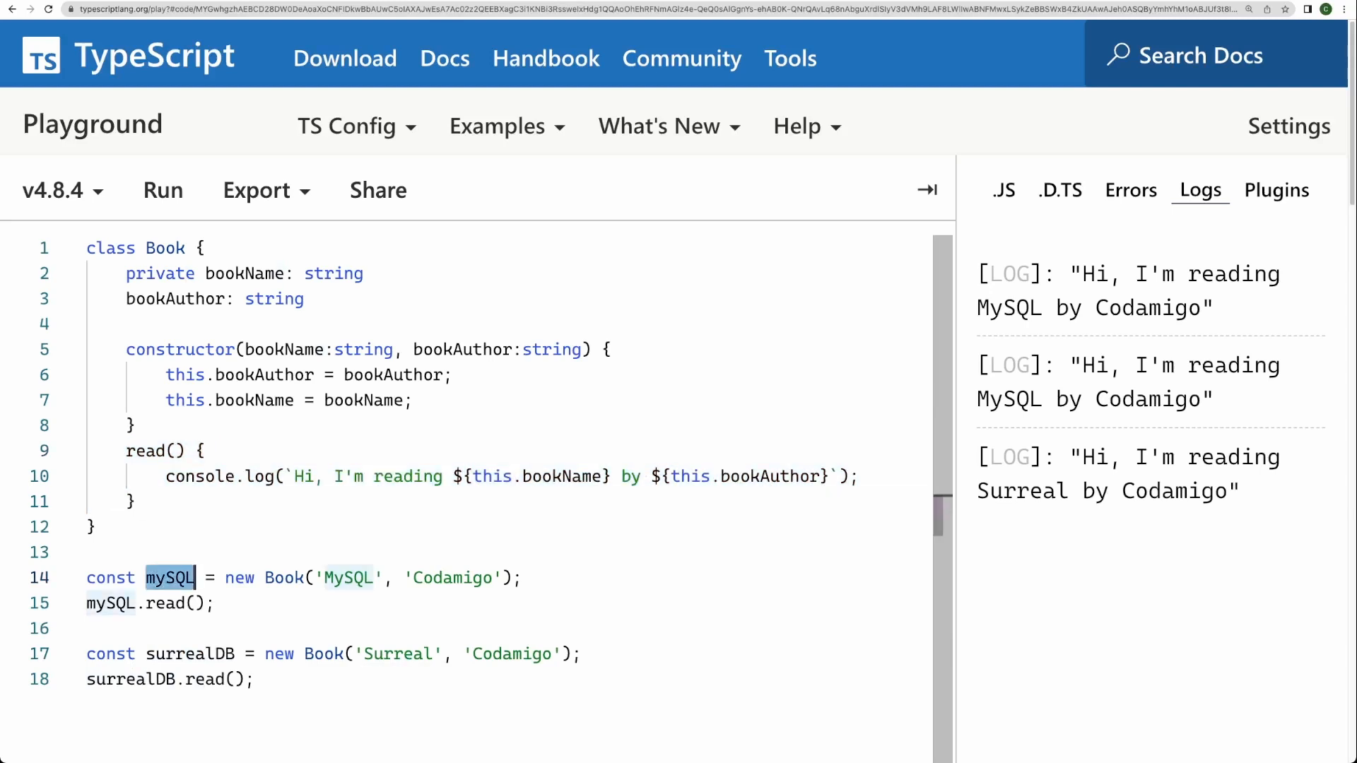
pyautogui.moveTo(168, 578)
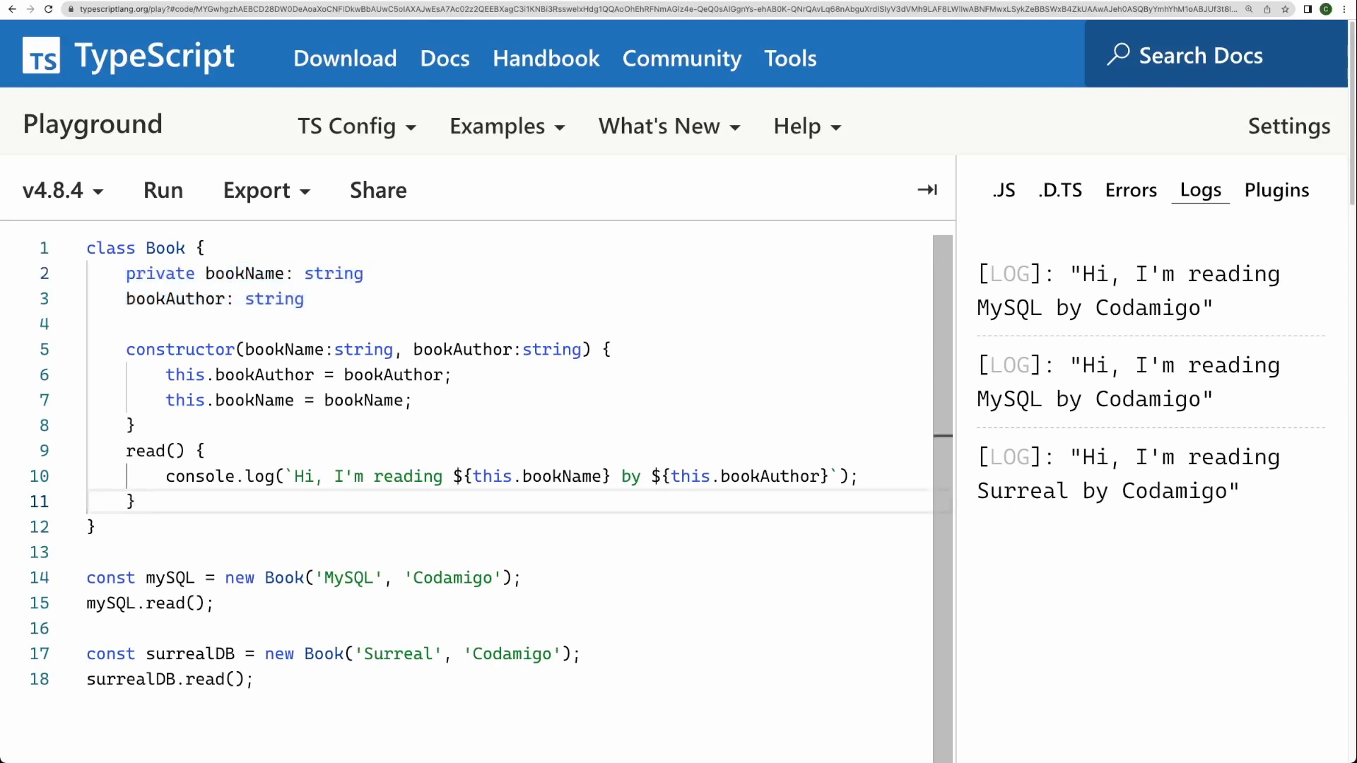
pyautogui.doubleClick(350, 578)
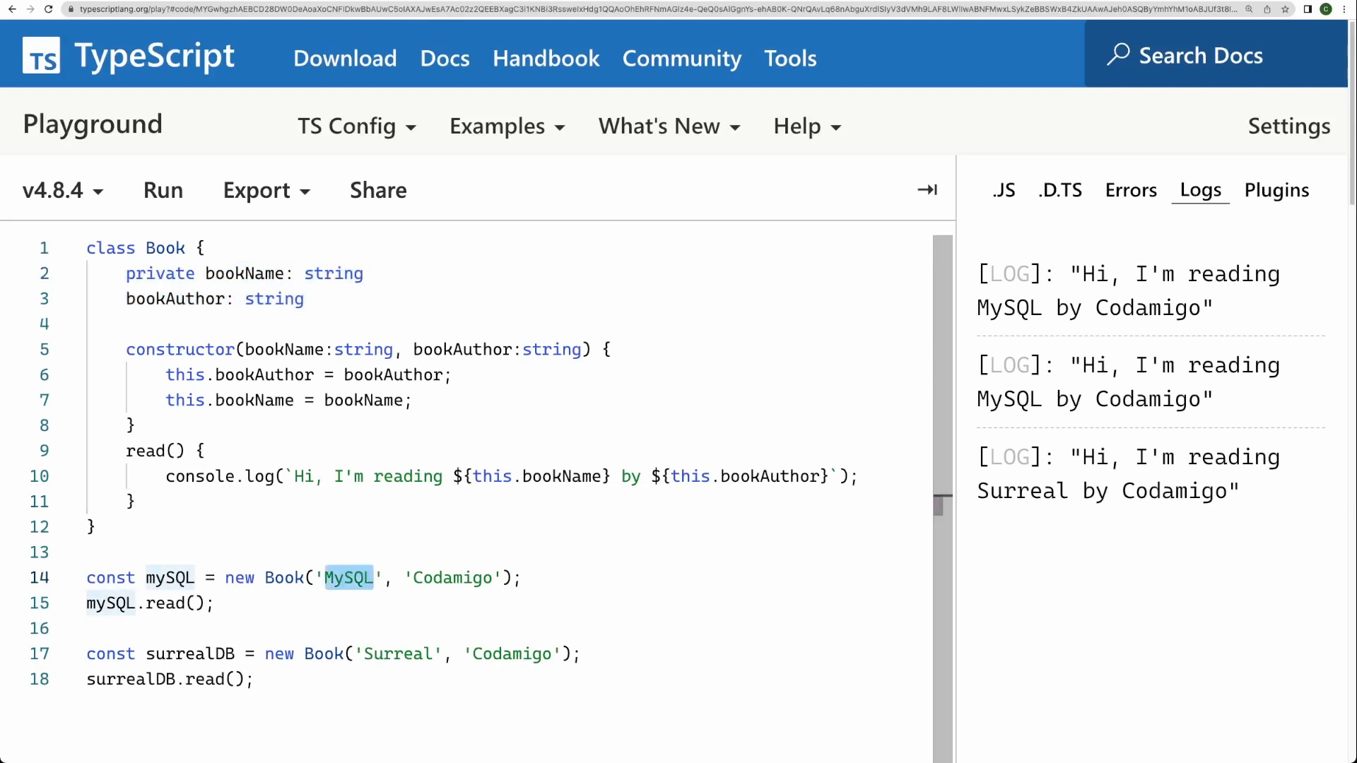
pyautogui.click(252, 679)
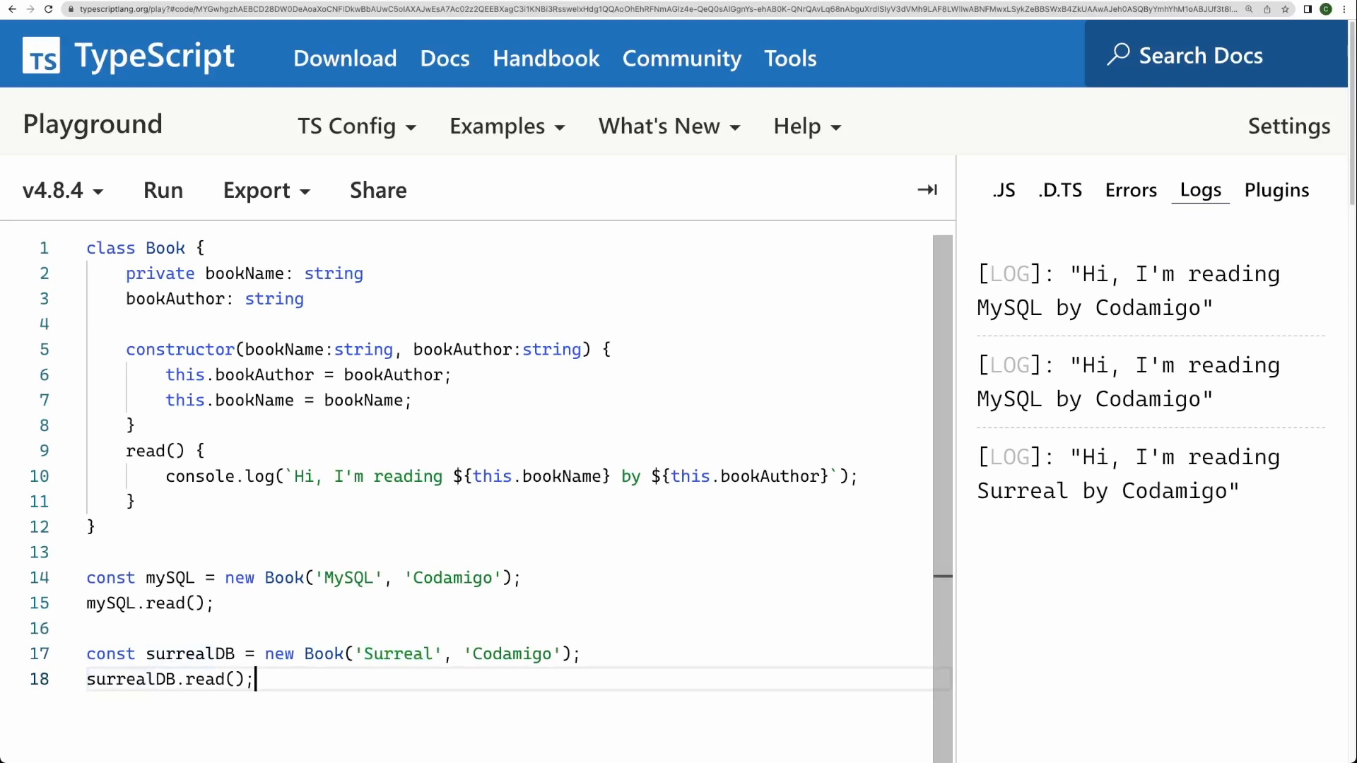
# Add console.log(mySQL) and console.log(surrealDB), run, and inspect both logged Book objects
pyautogui.write('cno')
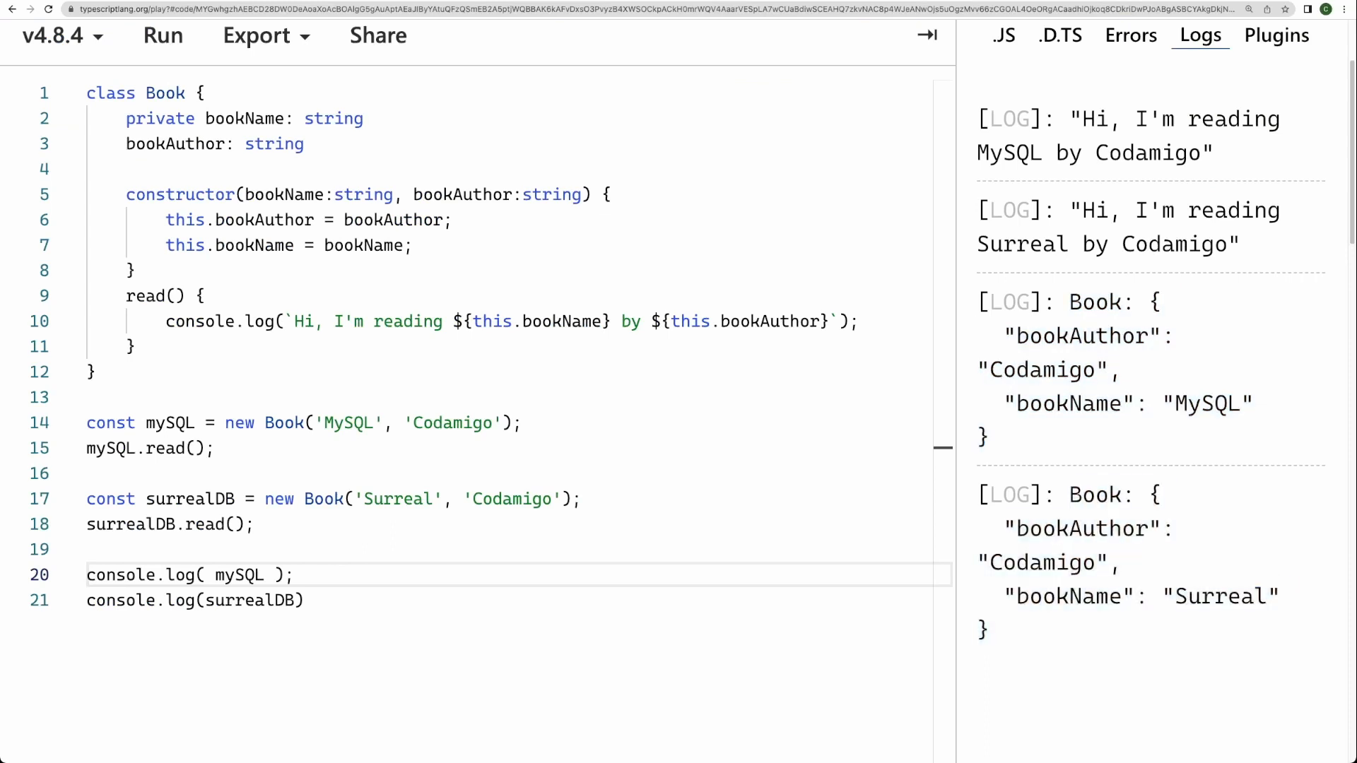
pyautogui.doubleClick(1066, 597)
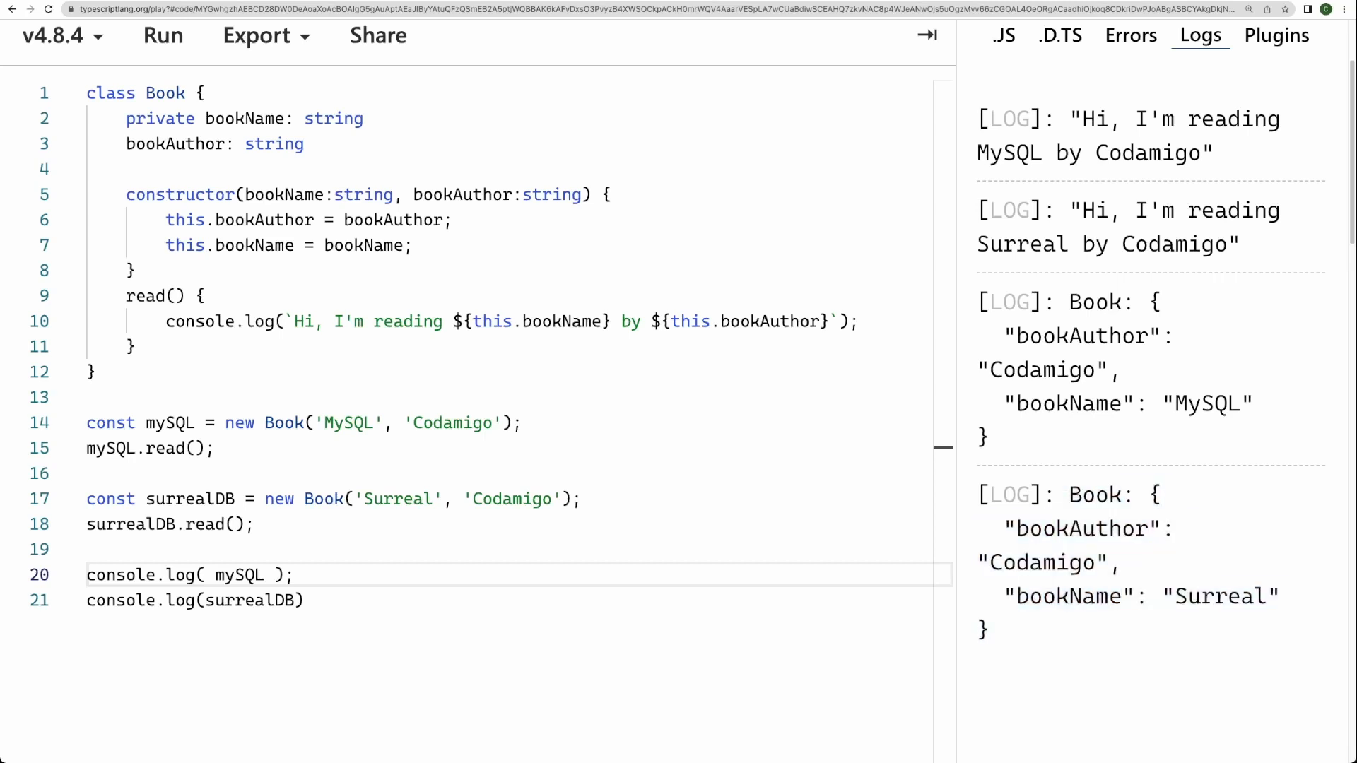
pyautogui.doubleClick(1080, 529)
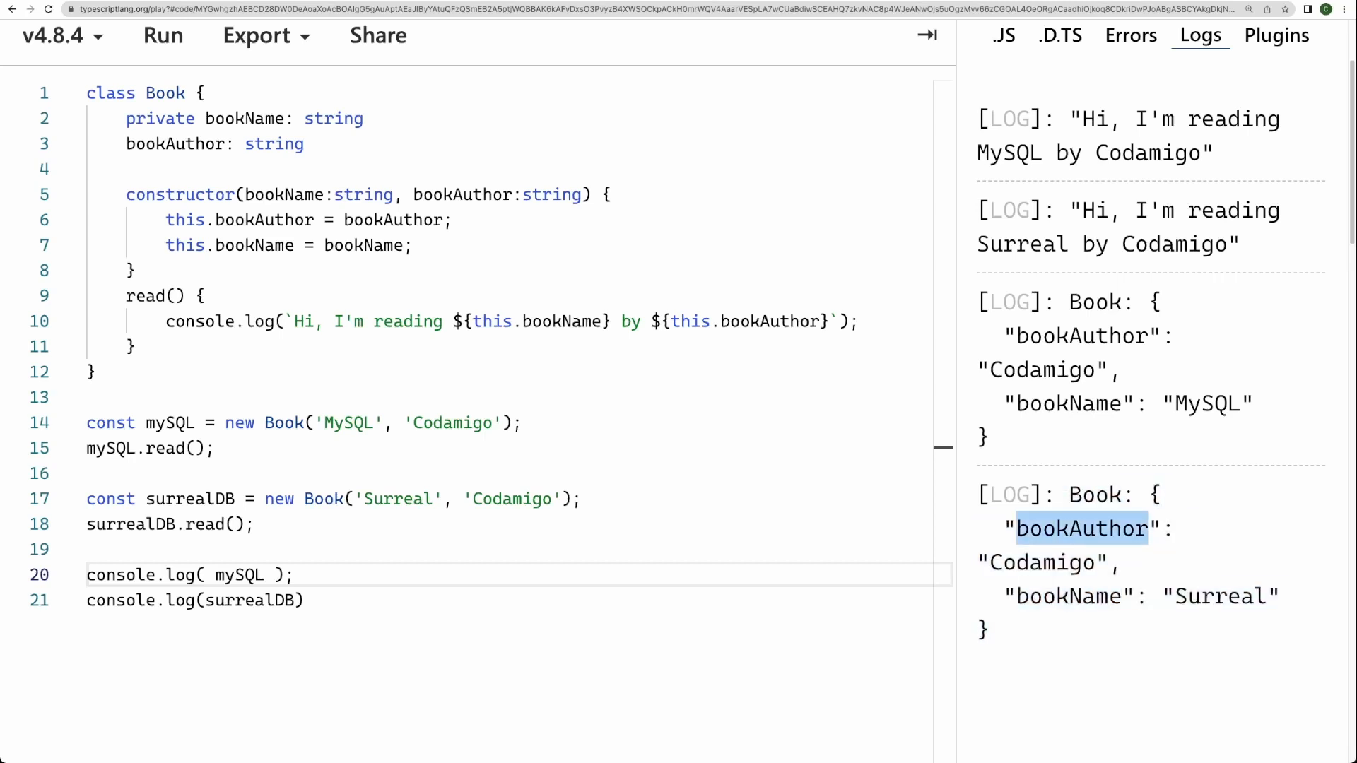